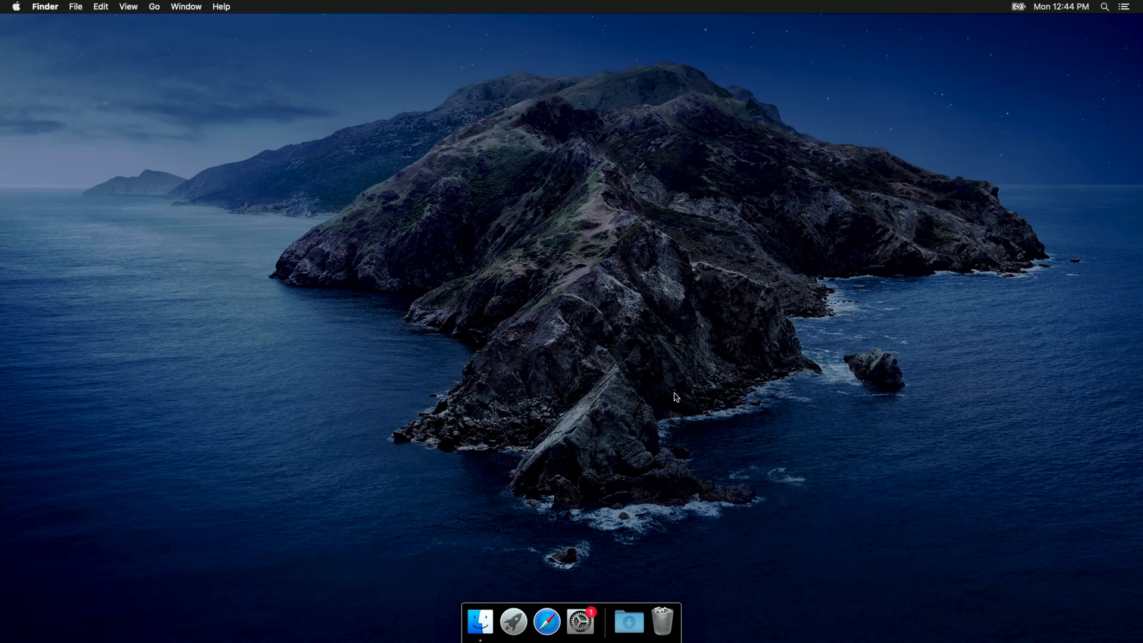
pyautogui.moveTo(546, 621)
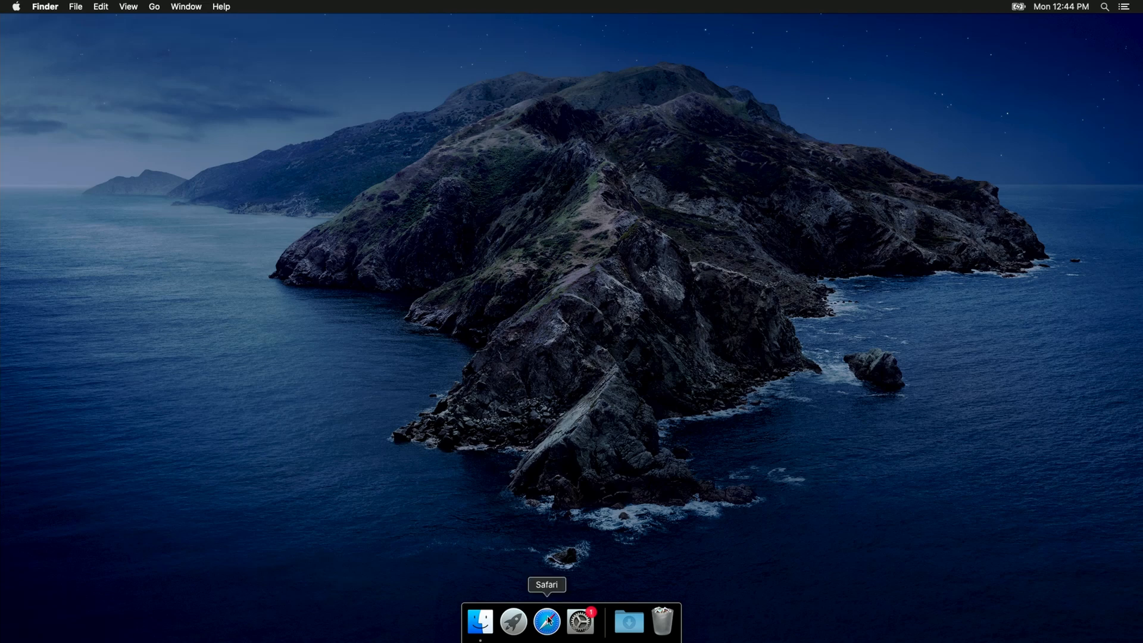
# Launch Safari and go to brew.sh to show the Homebrew install command
pyautogui.click(546, 620)
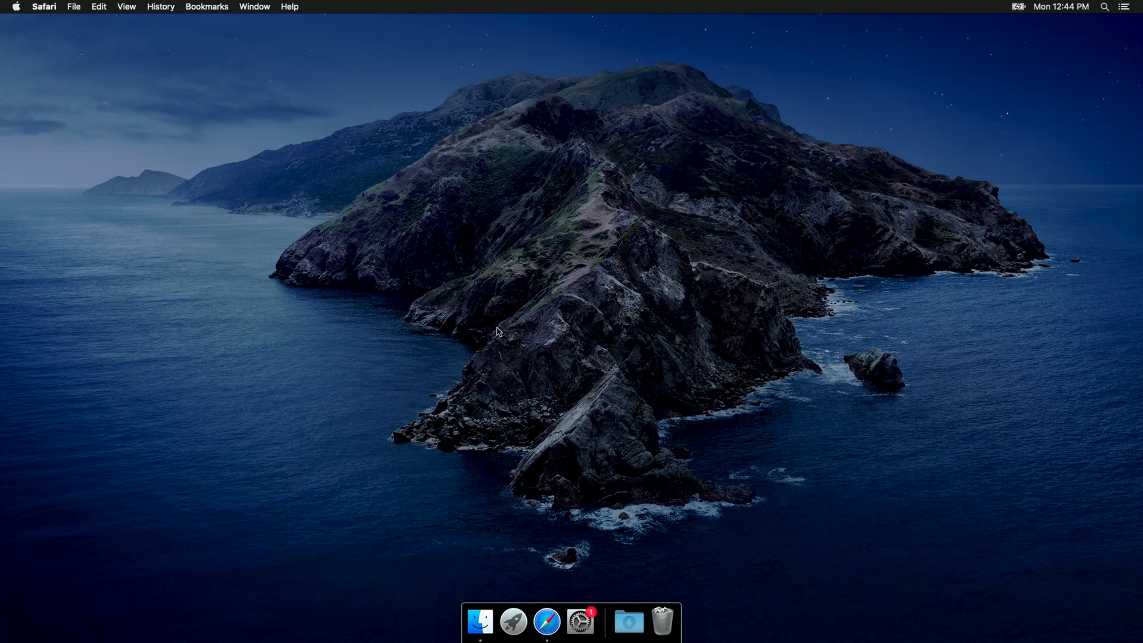
pyautogui.click(546, 622)
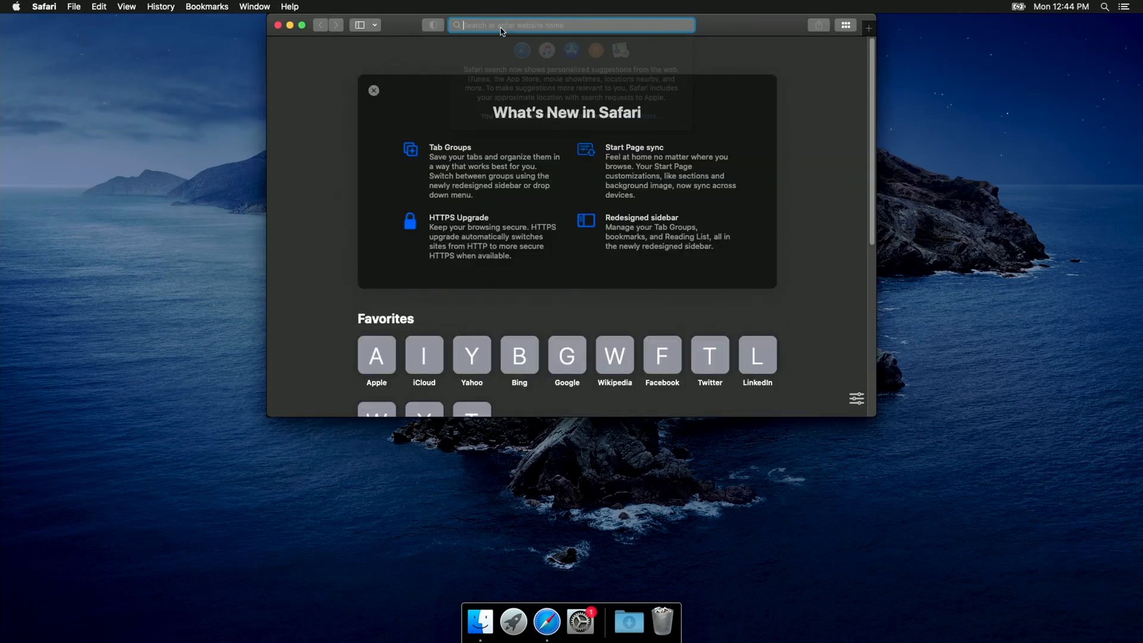
pyautogui.write('brew.sh')
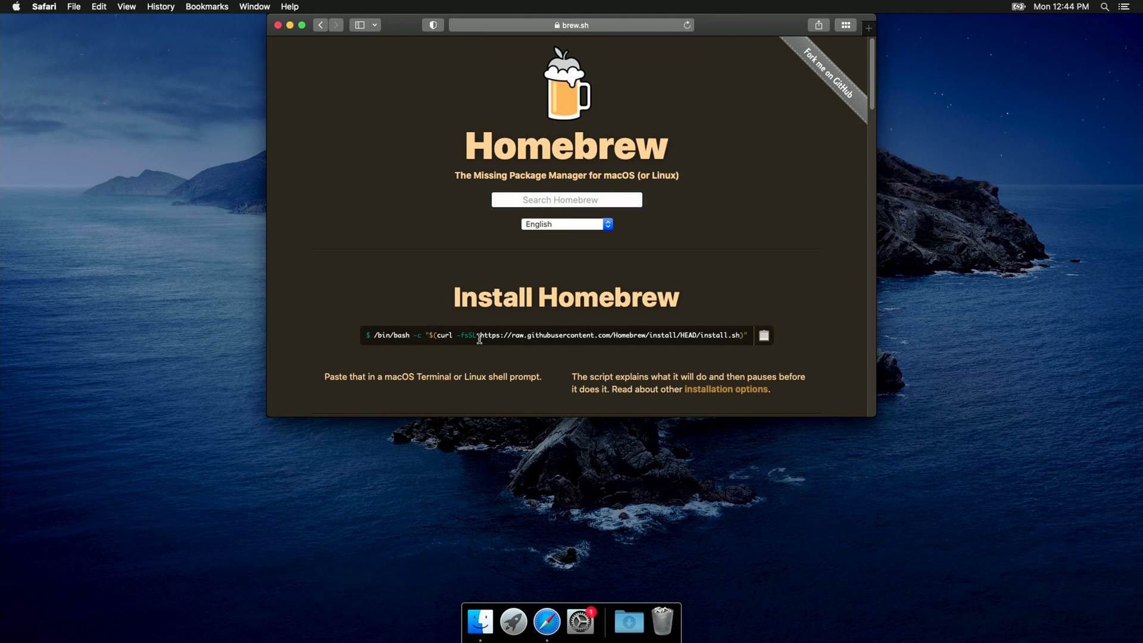
pyautogui.moveTo(513, 622)
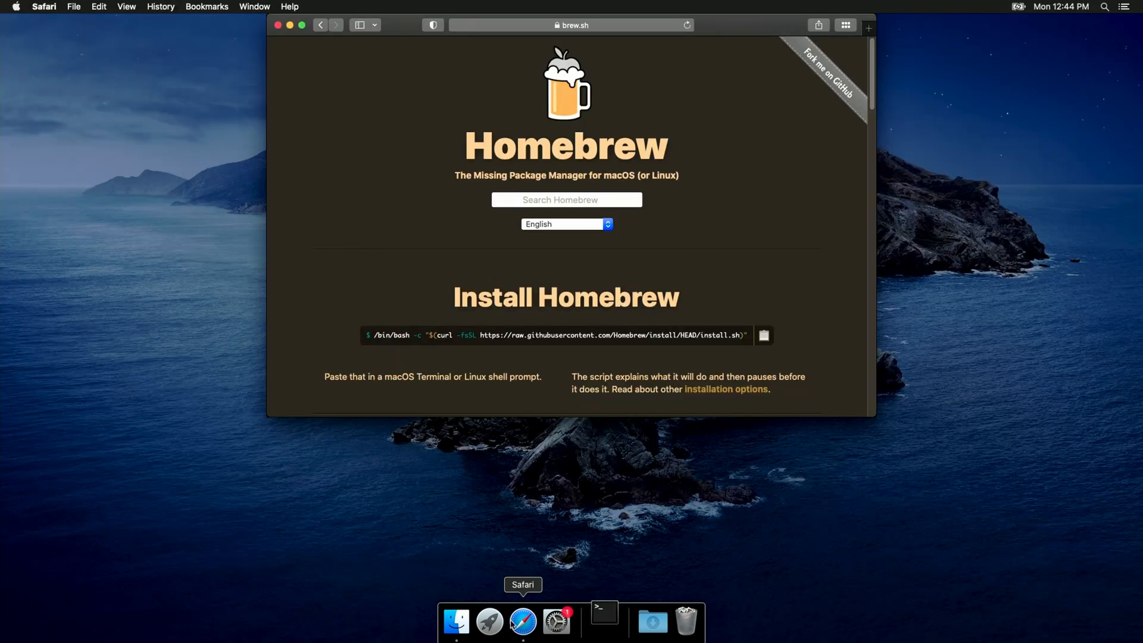
# Run the pasted Homebrew install script in Terminal and confirm continuing until it succeeds
pyautogui.click(604, 621)
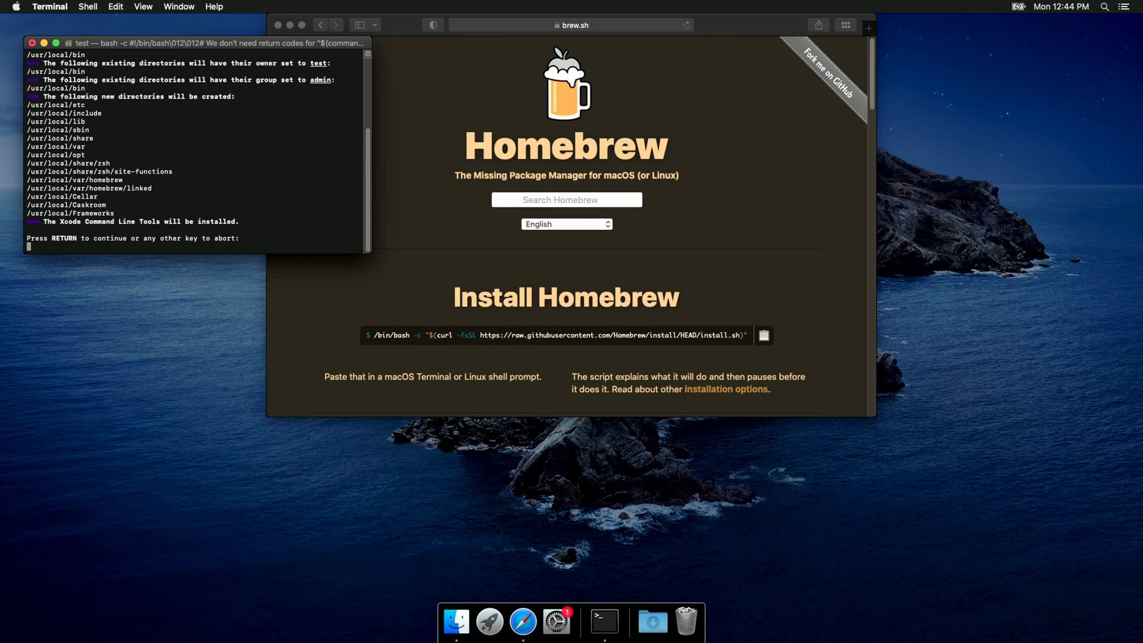
pyautogui.press('Return')
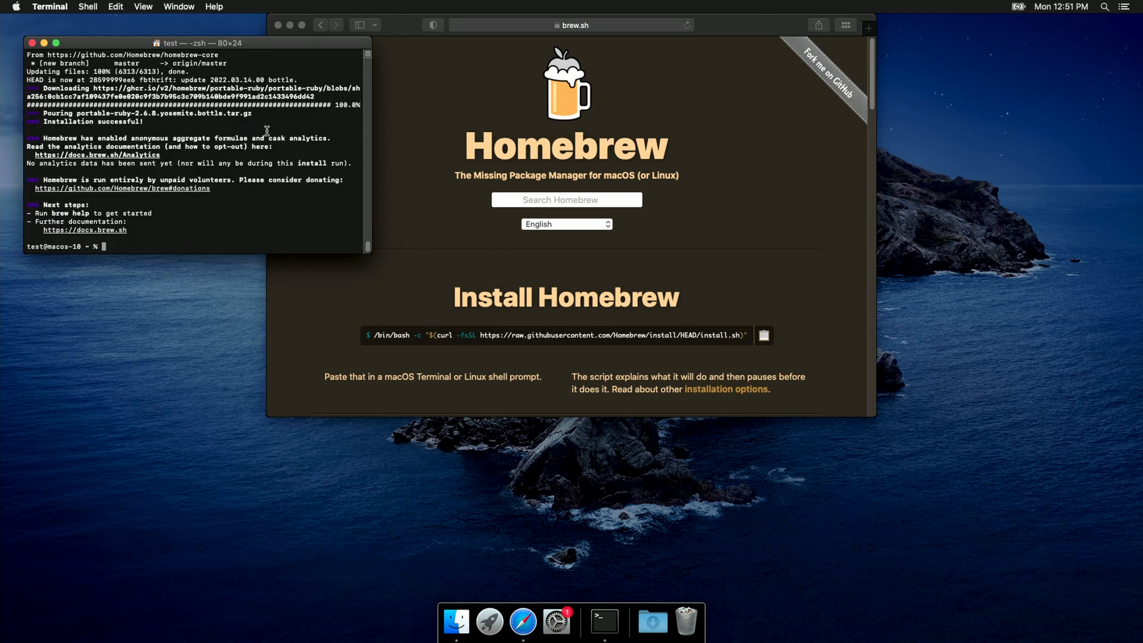
pyautogui.moveTo(165, 228)
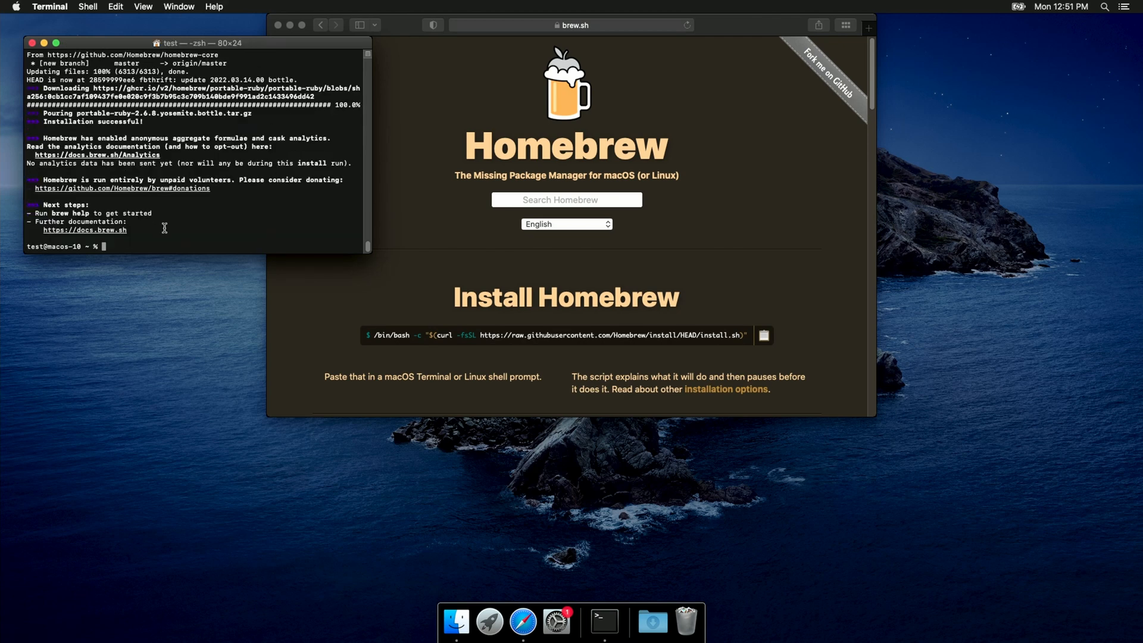
# Search Google for nodejs, accept the cookie notice, and open the official Node.js site
pyautogui.click(569, 25)
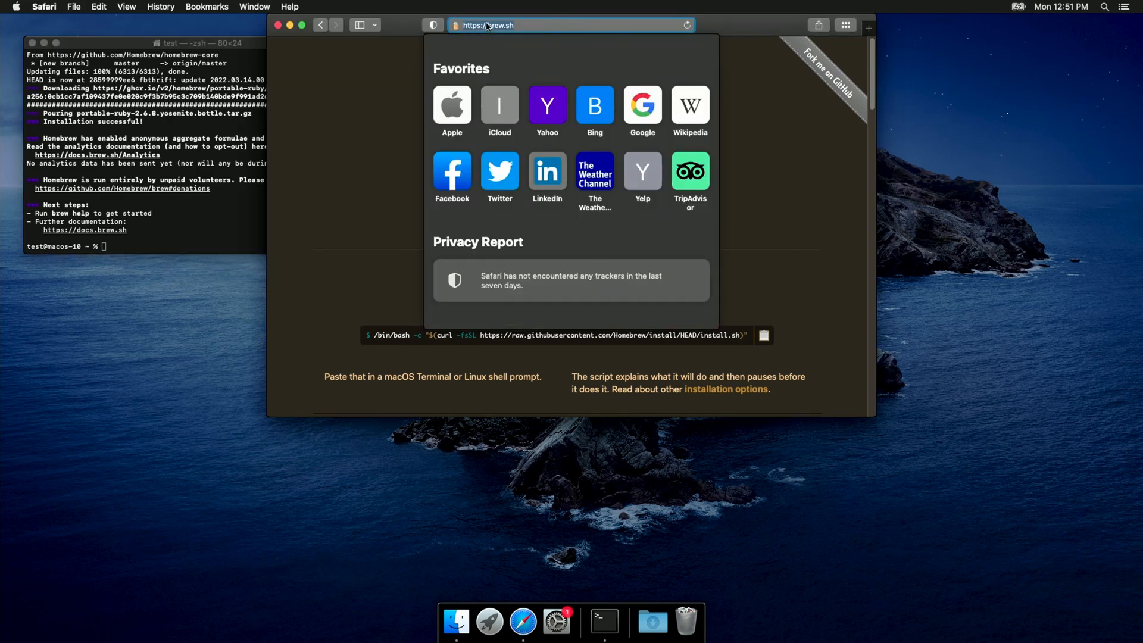
pyautogui.write('nodejs')
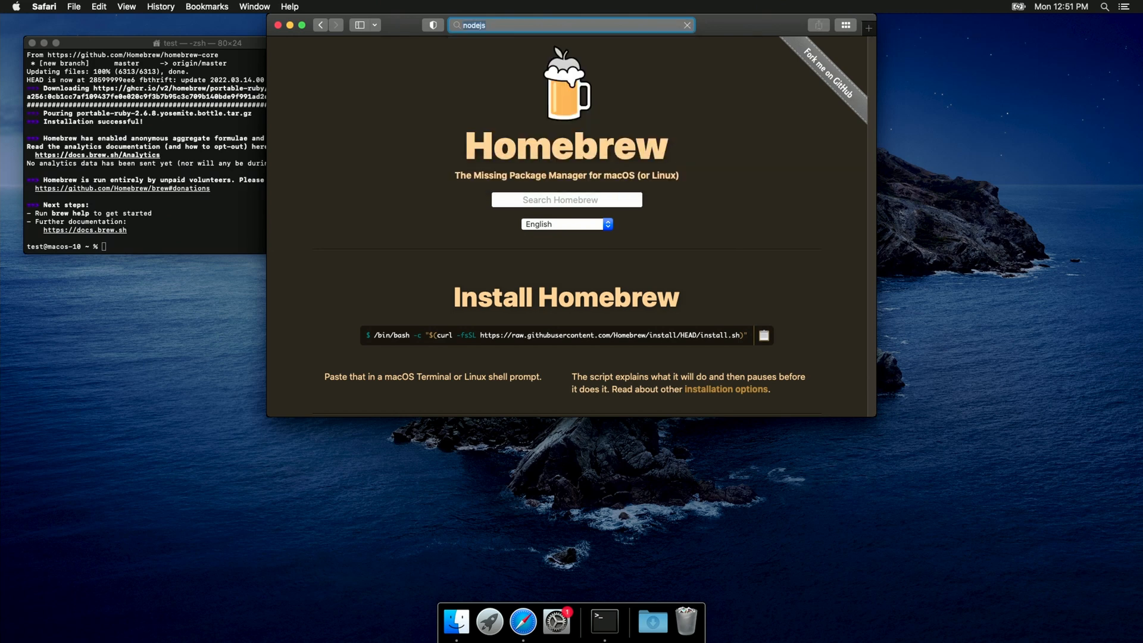
pyautogui.press('enter')
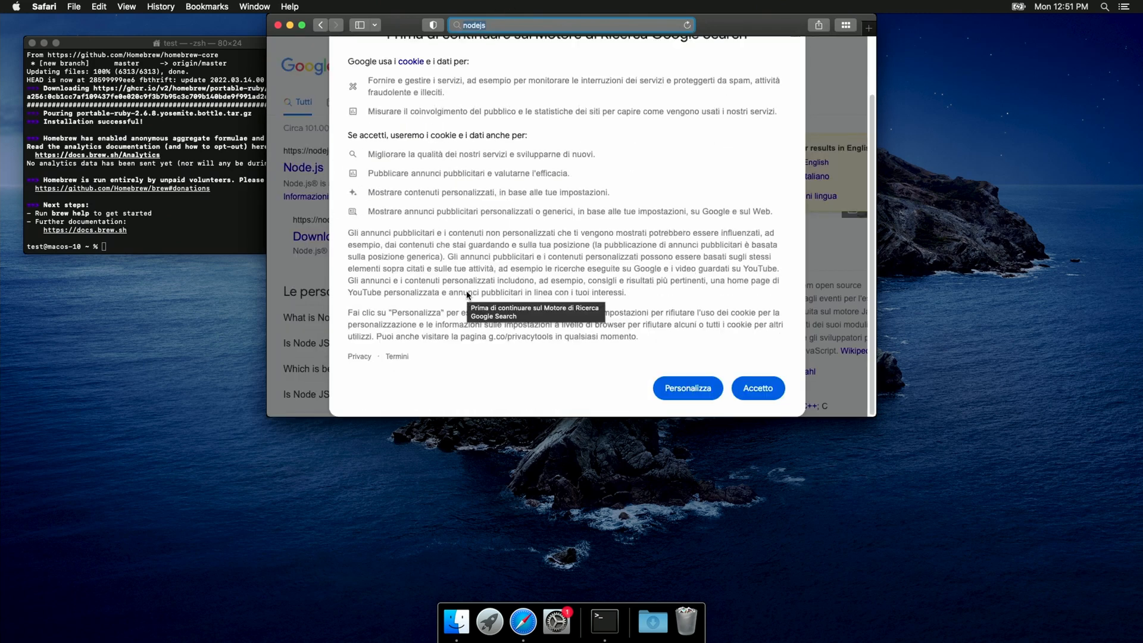
pyautogui.click(757, 388)
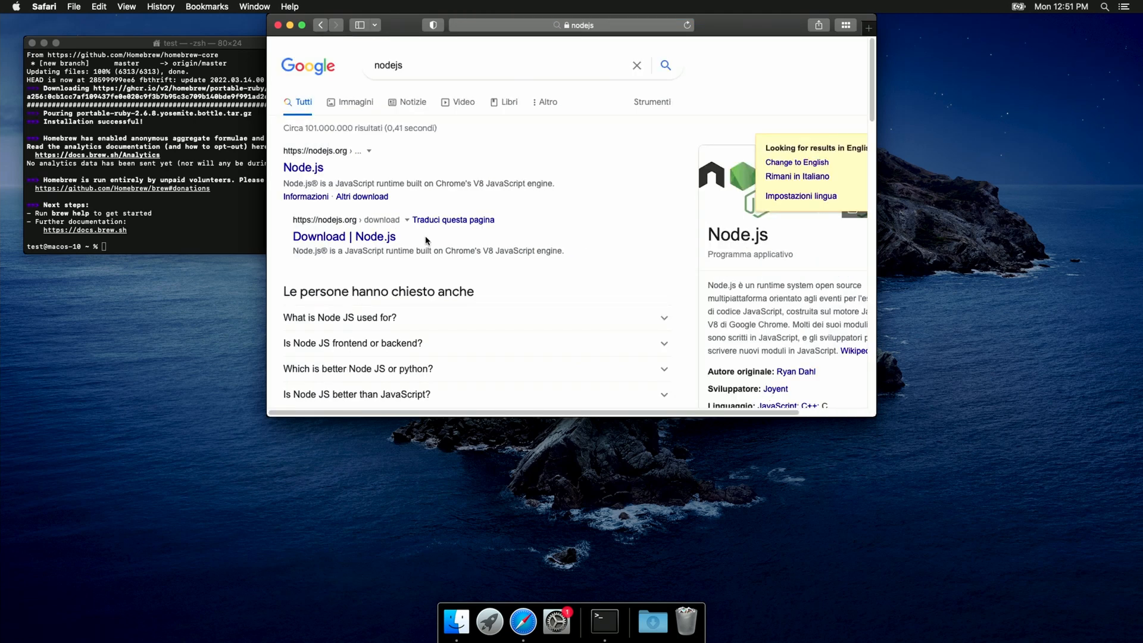
pyautogui.click(303, 168)
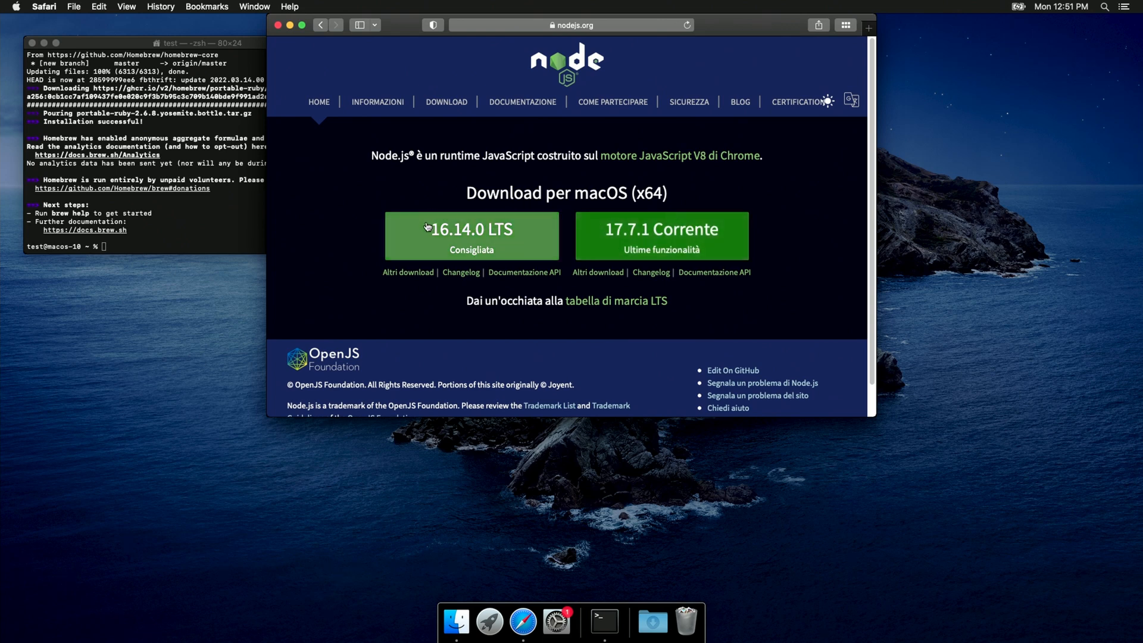
pyautogui.moveTo(518, 235)
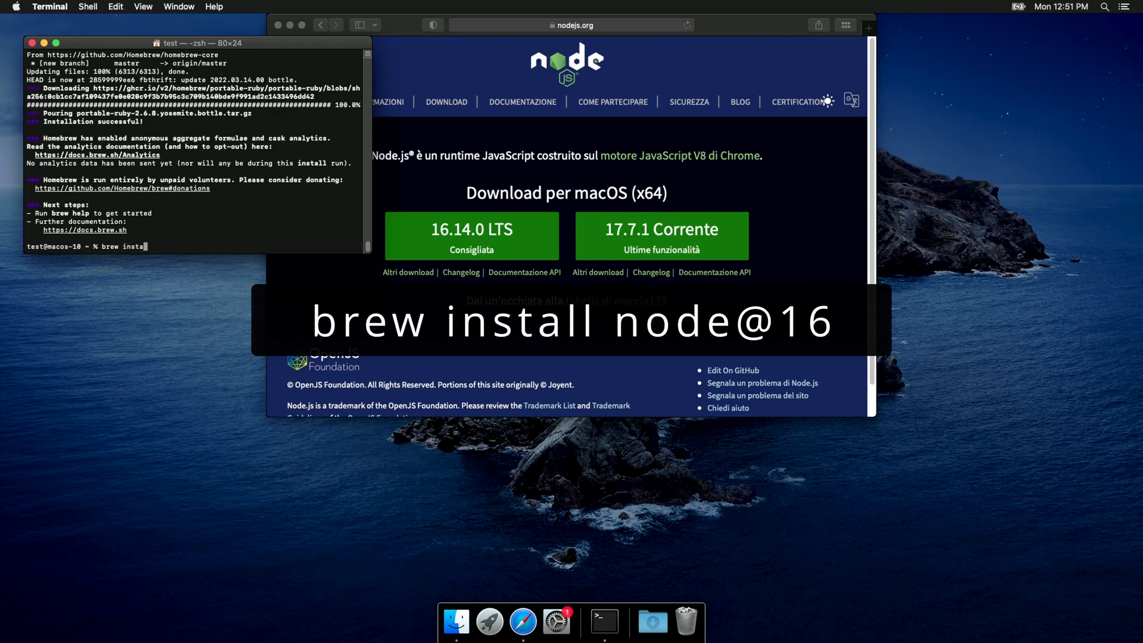
# Install and link node@16, then check versions: node v16.14.0, npm 8.3.1, yarn missing
pyautogui.write('node --version')
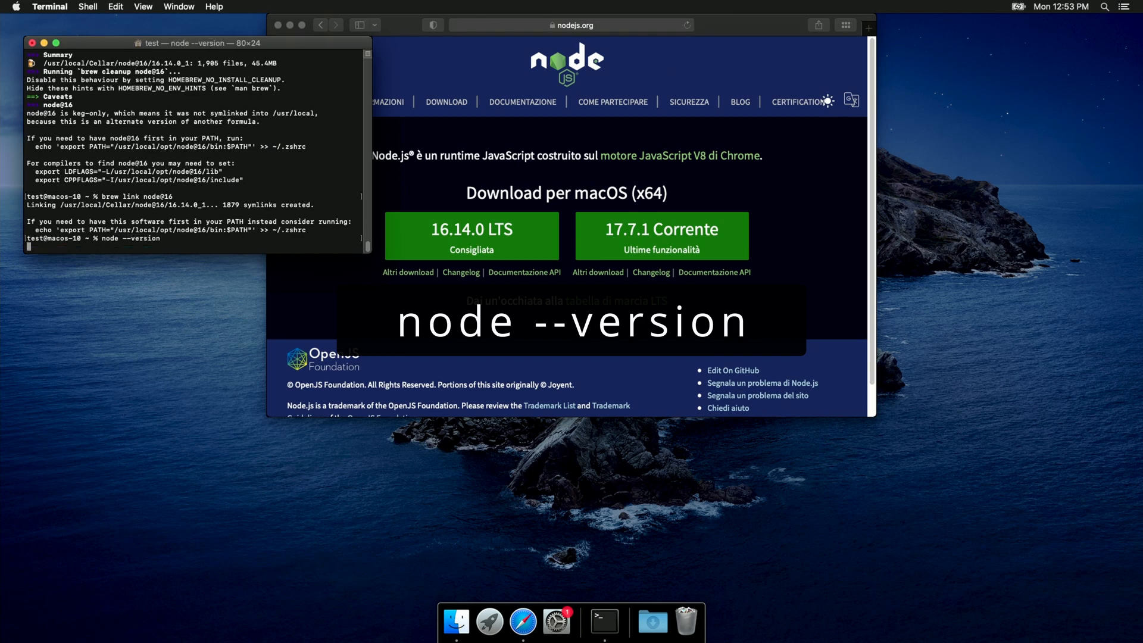
pyautogui.press('Return')
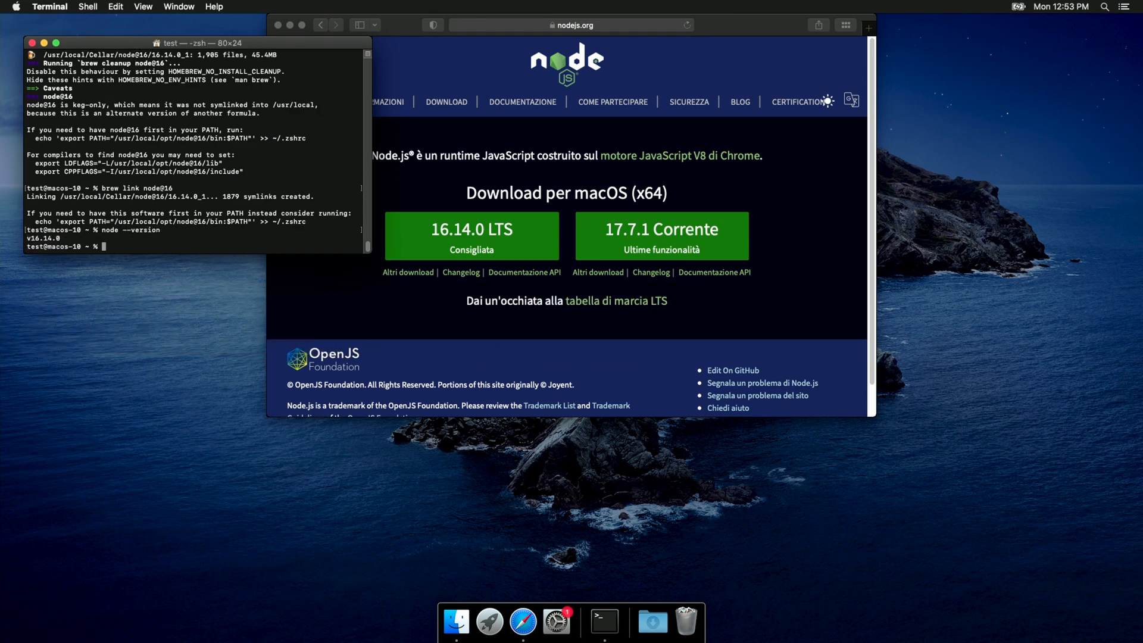
pyautogui.write('np')
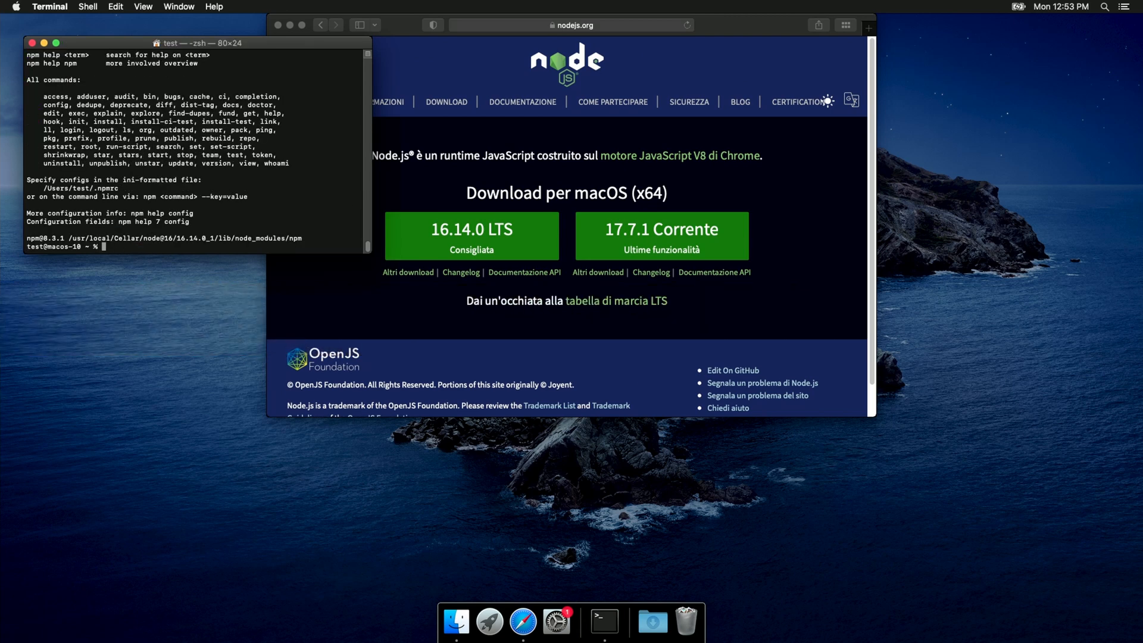
pyautogui.write('npm --version')
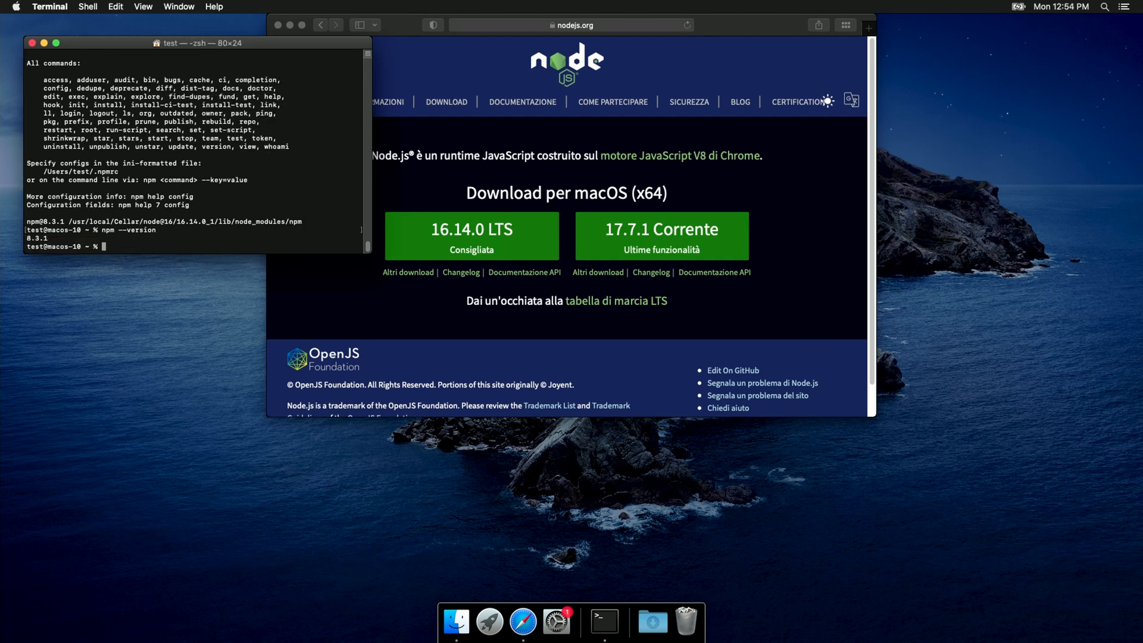
pyautogui.write('yarn')
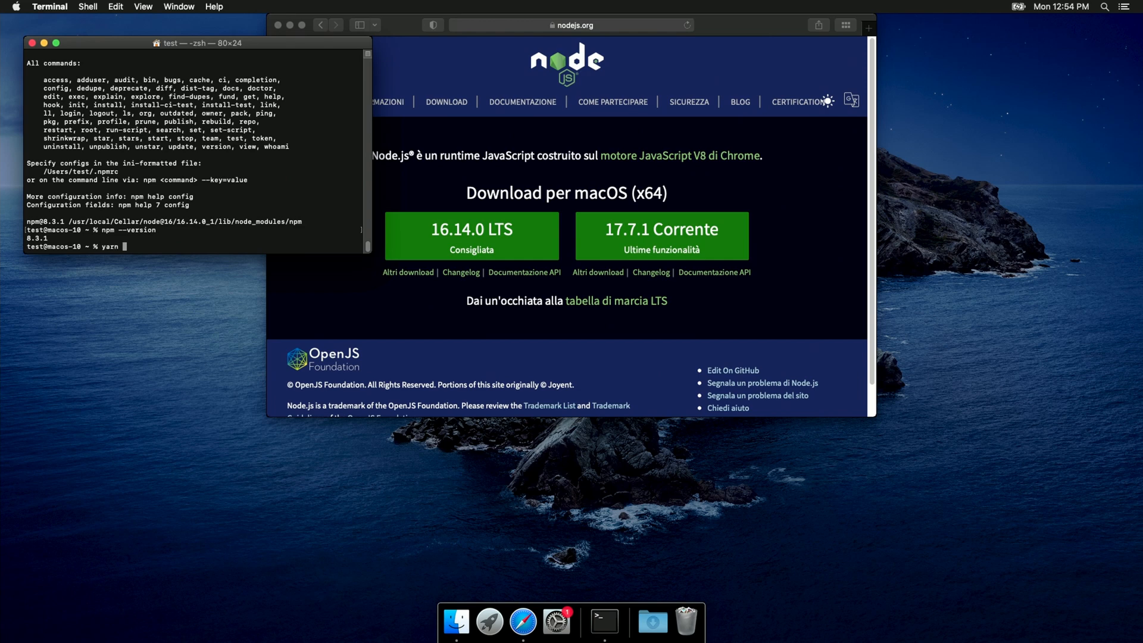
pyautogui.write('--version')
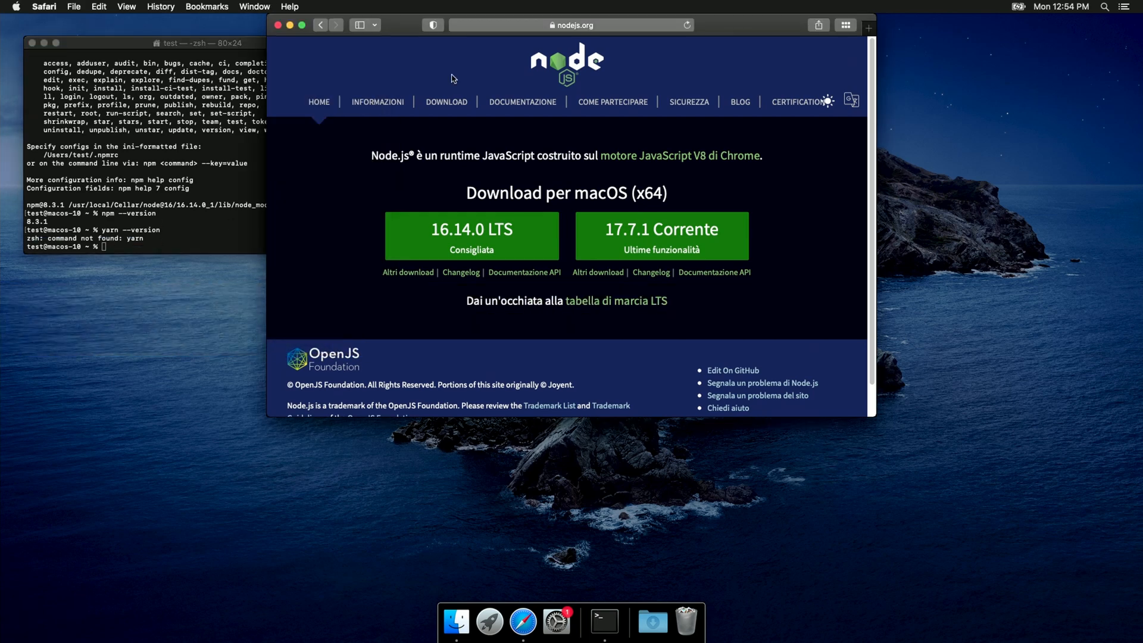
# Go to yarnpkg.com and open the Getting Started Installation page
pyautogui.click(572, 25)
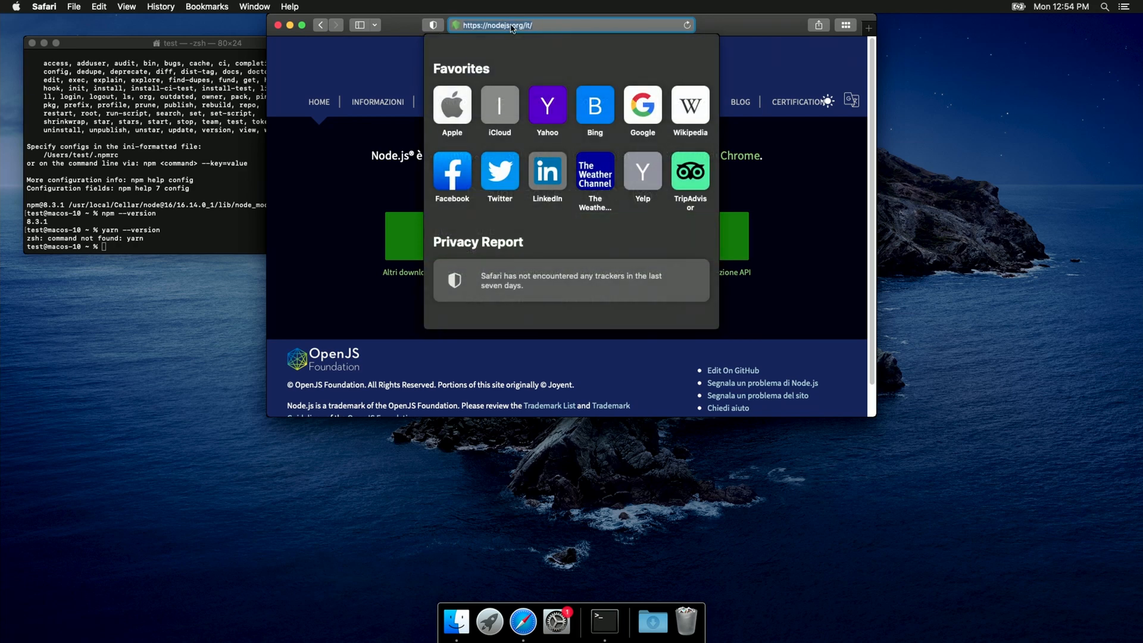
pyautogui.write('yarn pg')
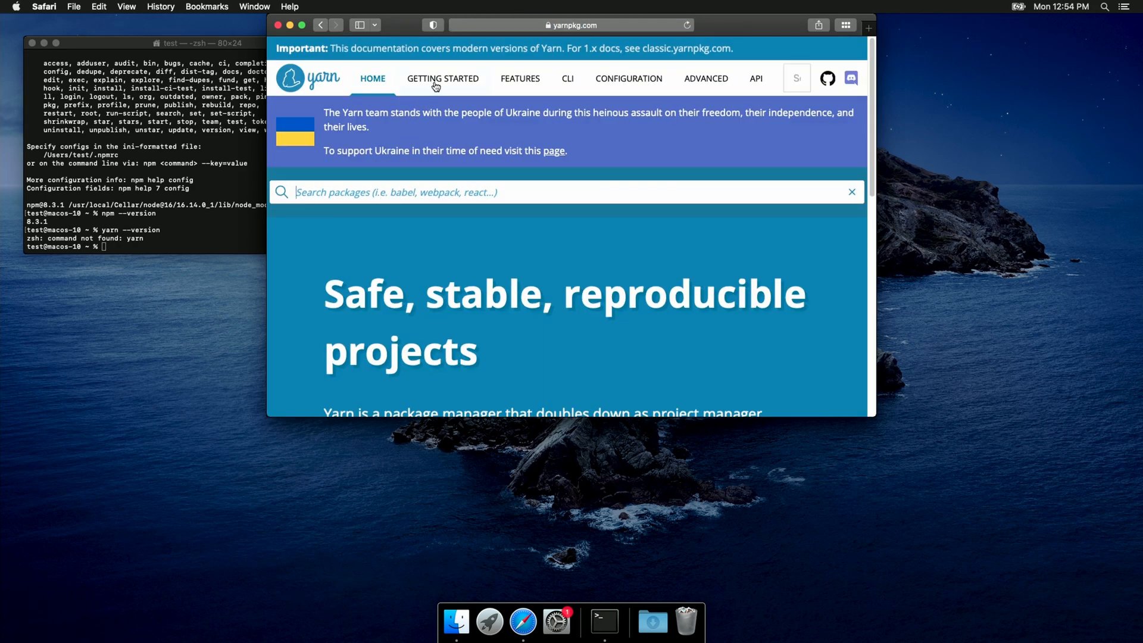
pyautogui.click(442, 78)
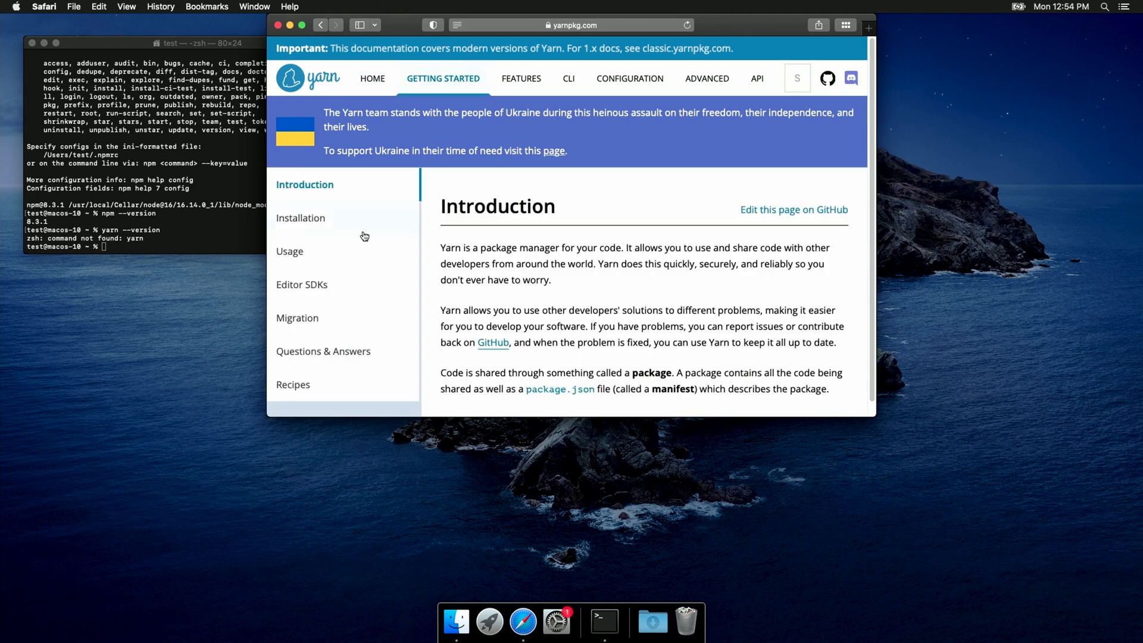
pyautogui.click(299, 217)
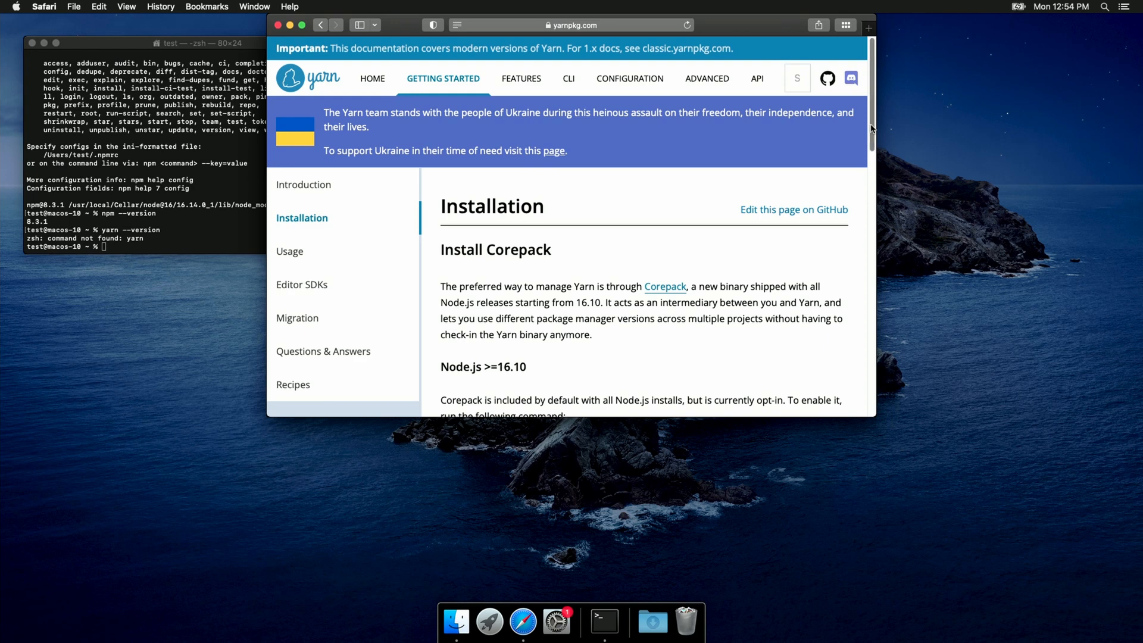
pyautogui.scroll(-3)
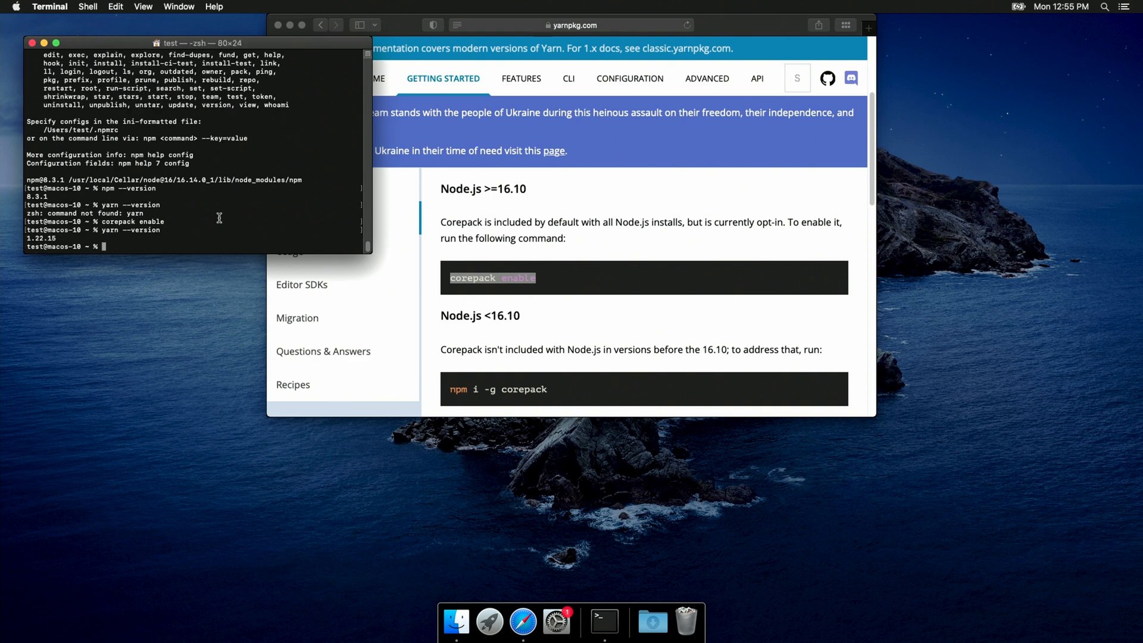
pyautogui.moveTo(215, 218)
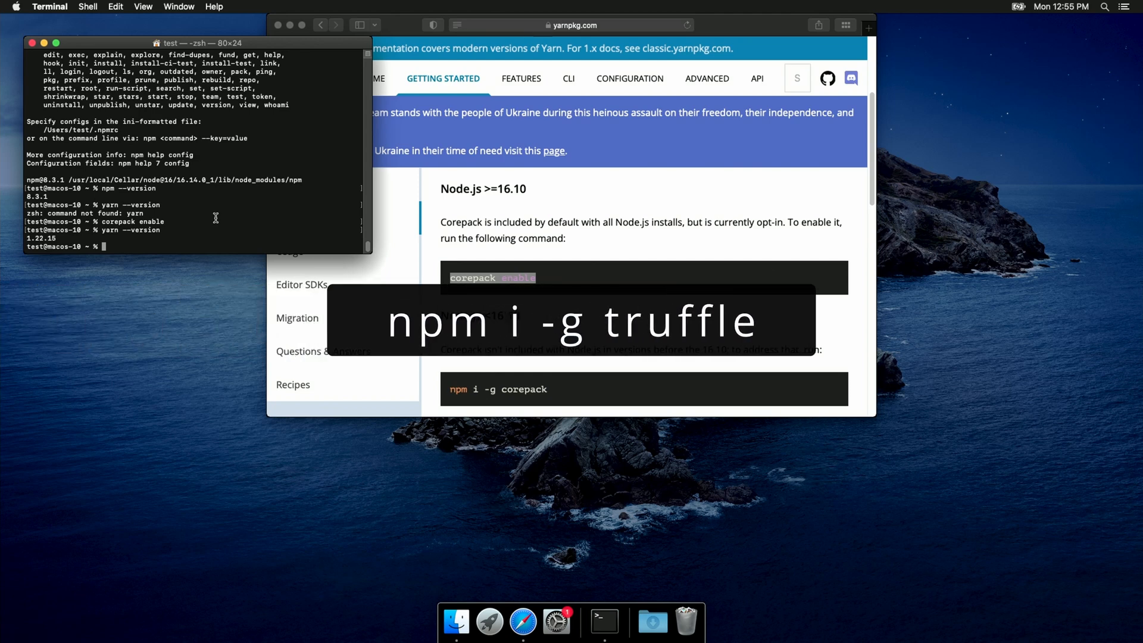
# Run npm i -g truffle, which fails with node-gyp errors compiling leveldb
pyautogui.write('npm i')
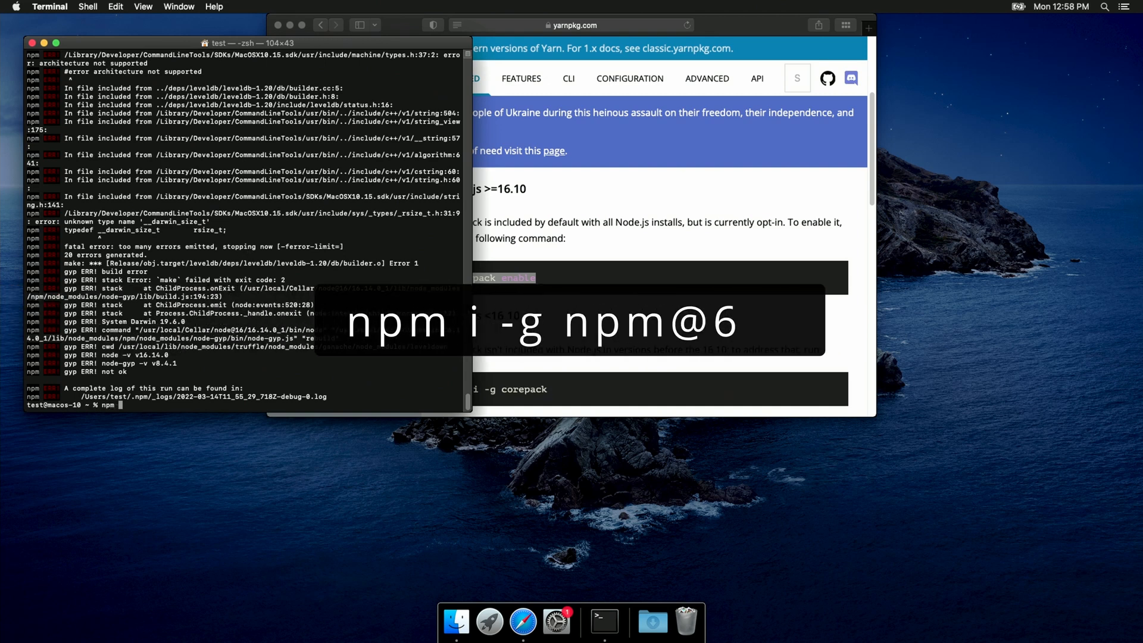
pyautogui.write('i -g npm@6')
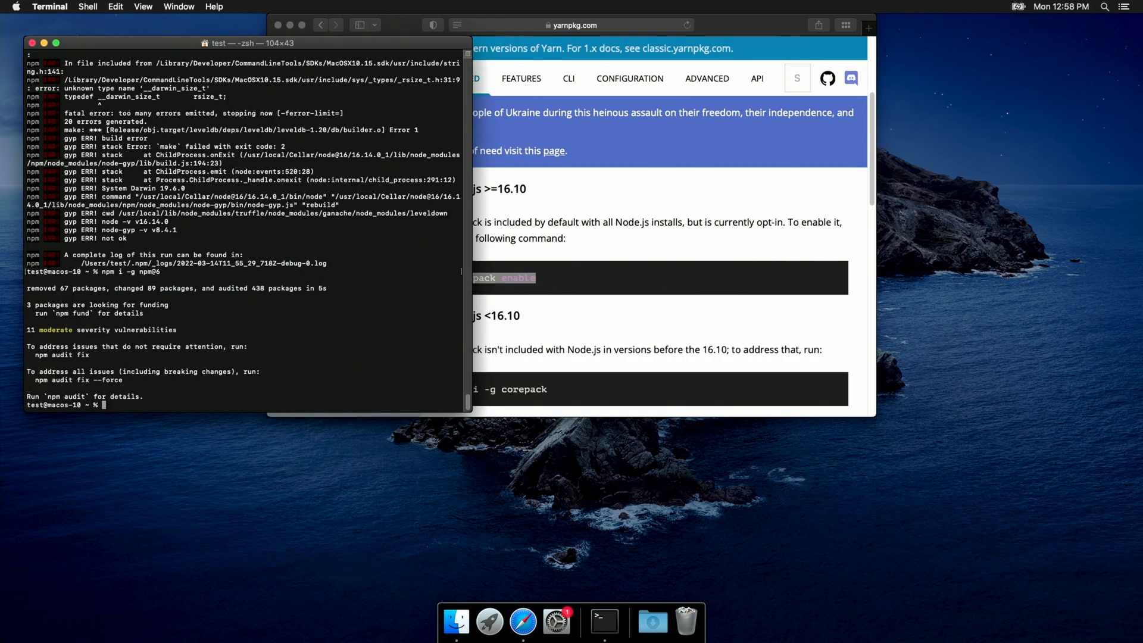
pyautogui.write('npm i -g truffle')
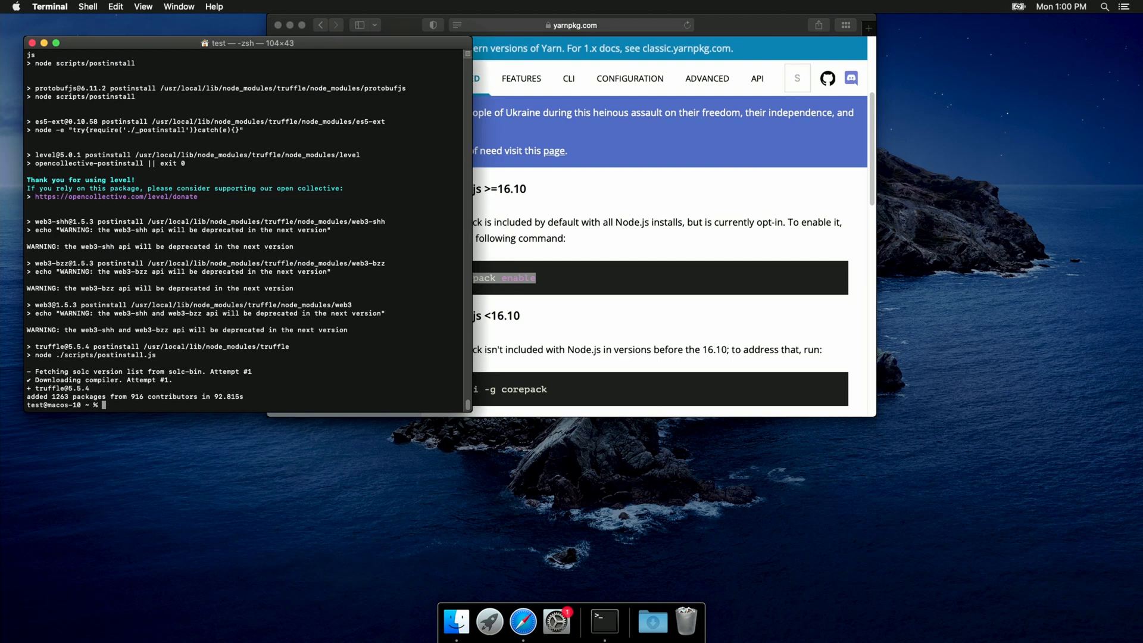
# Run and stop truffle dashboard at localhost:24012, then search Google for visual studio code
pyautogui.write('truffle dashboard')
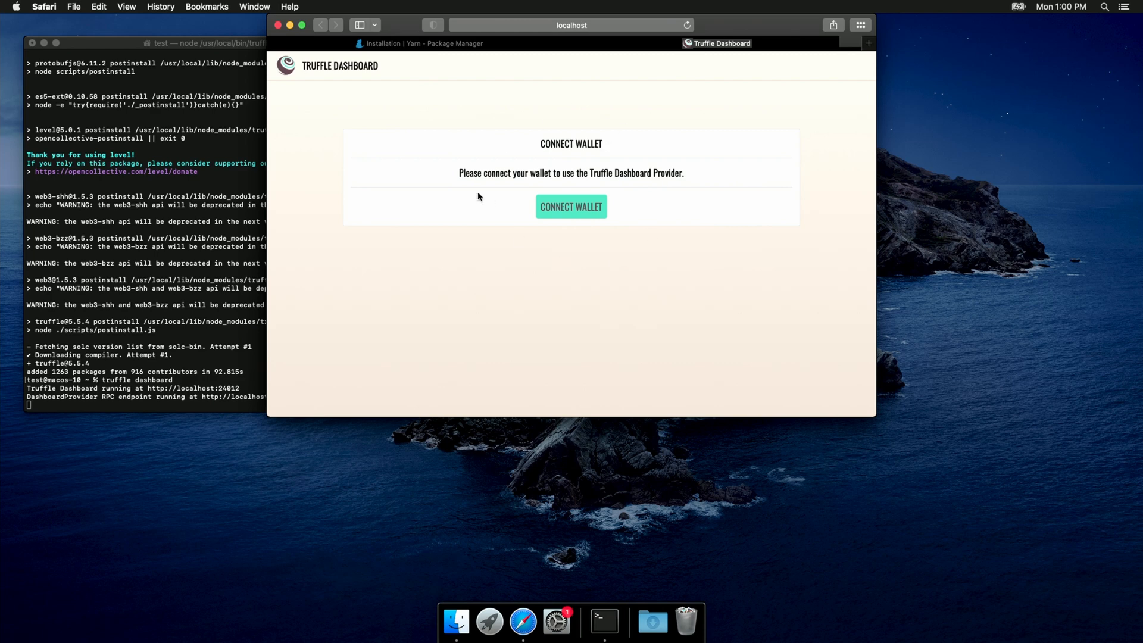
pyautogui.moveTo(240, 340)
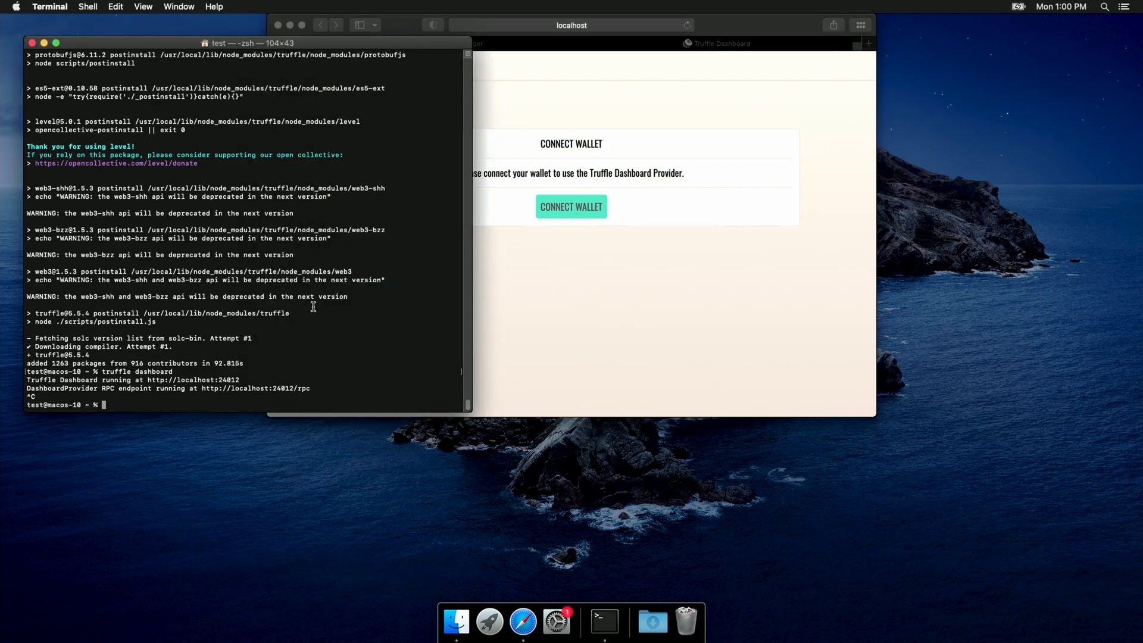
pyautogui.click(570, 25)
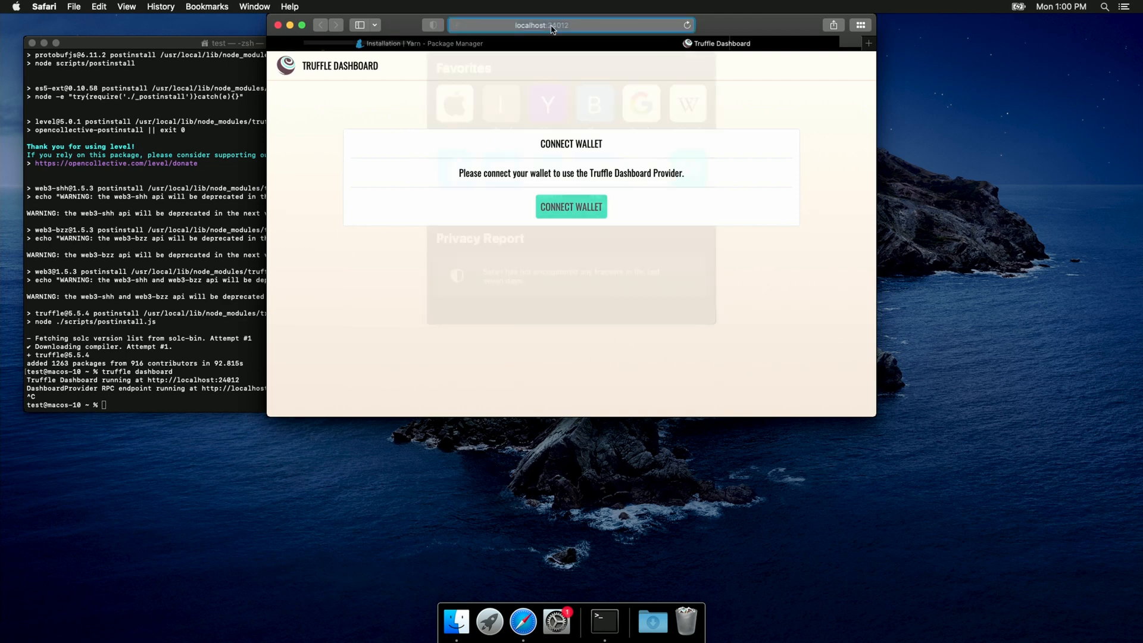
pyautogui.click(539, 25)
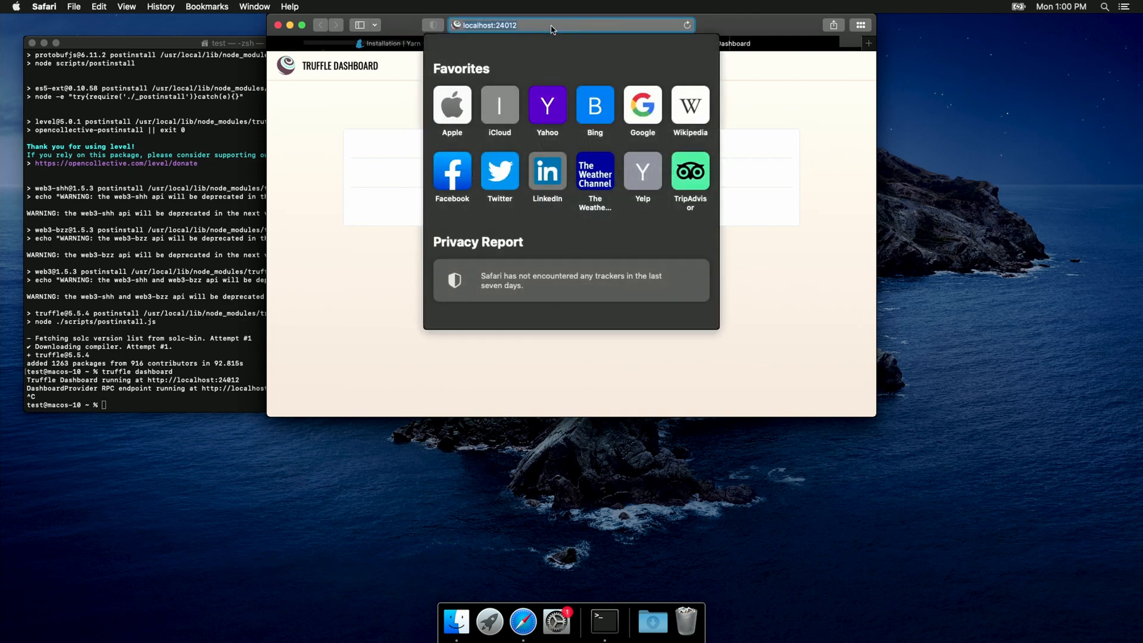
pyautogui.write('visual st')
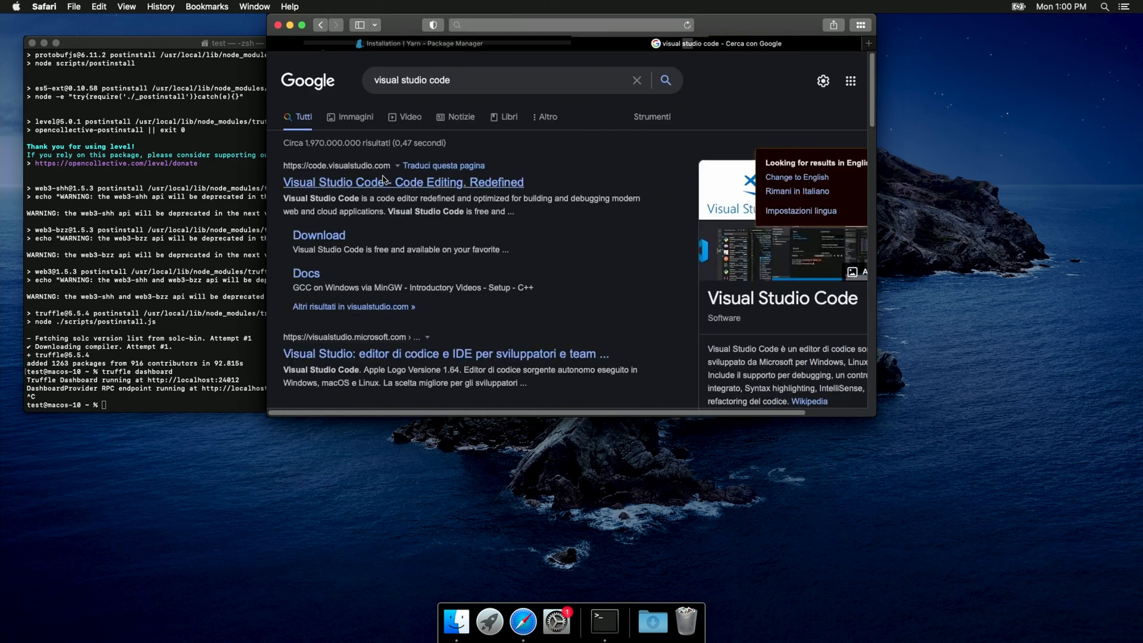
# Download VS Code Mac Universal and the nft-erc721-collection 2.0.0 source zip, allowing github.com downloads
pyautogui.click(403, 182)
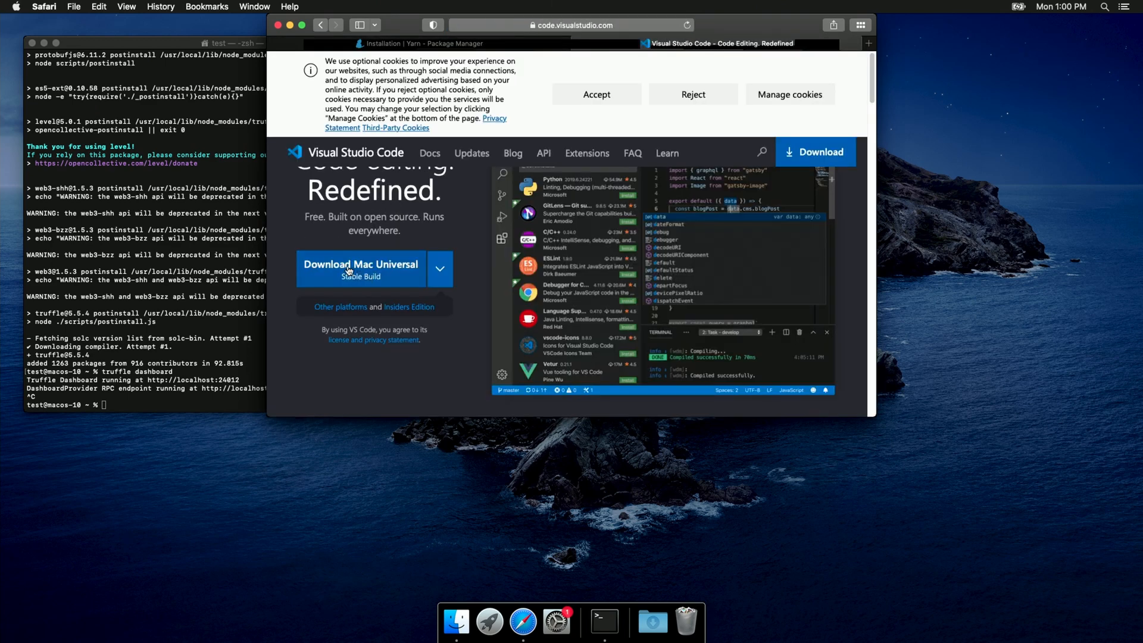
pyautogui.click(430, 153)
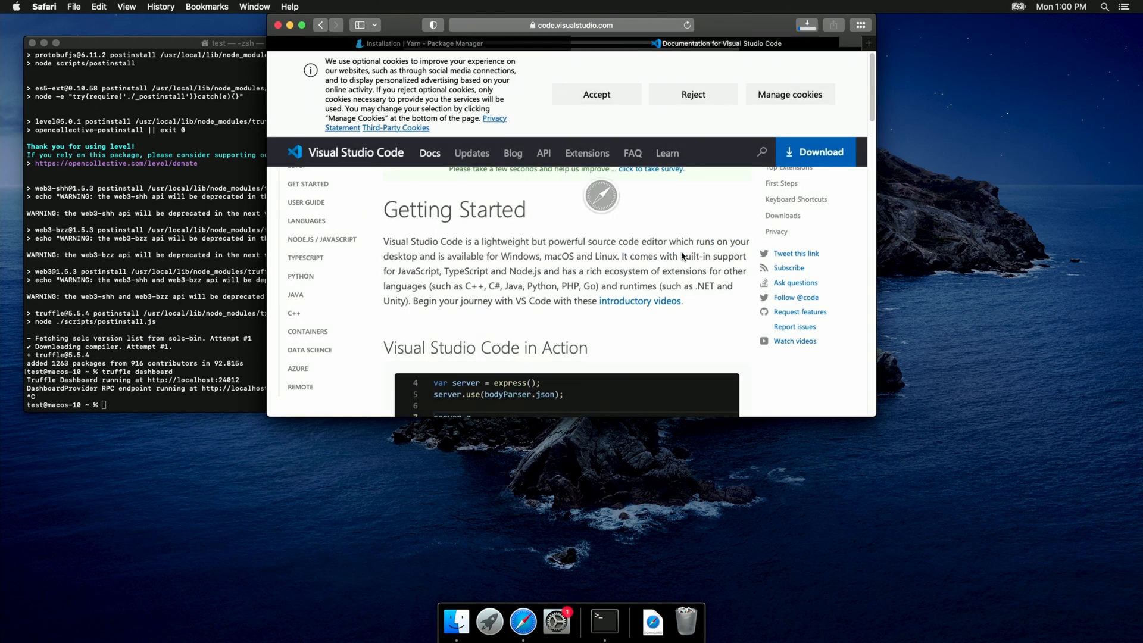
pyautogui.click(572, 25)
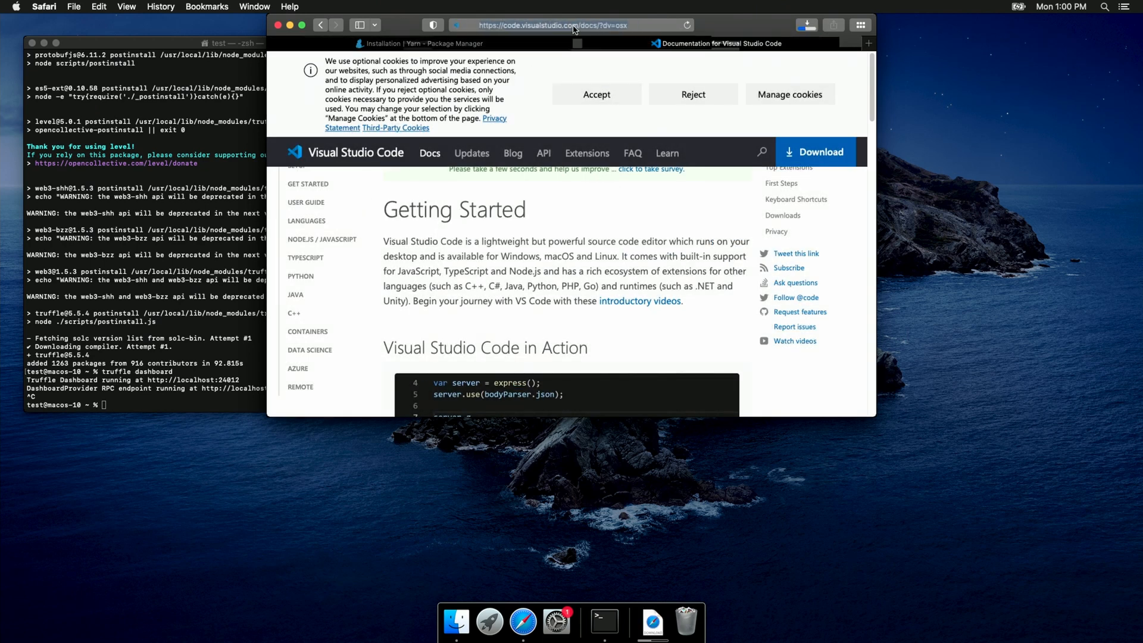
pyautogui.click(572, 25)
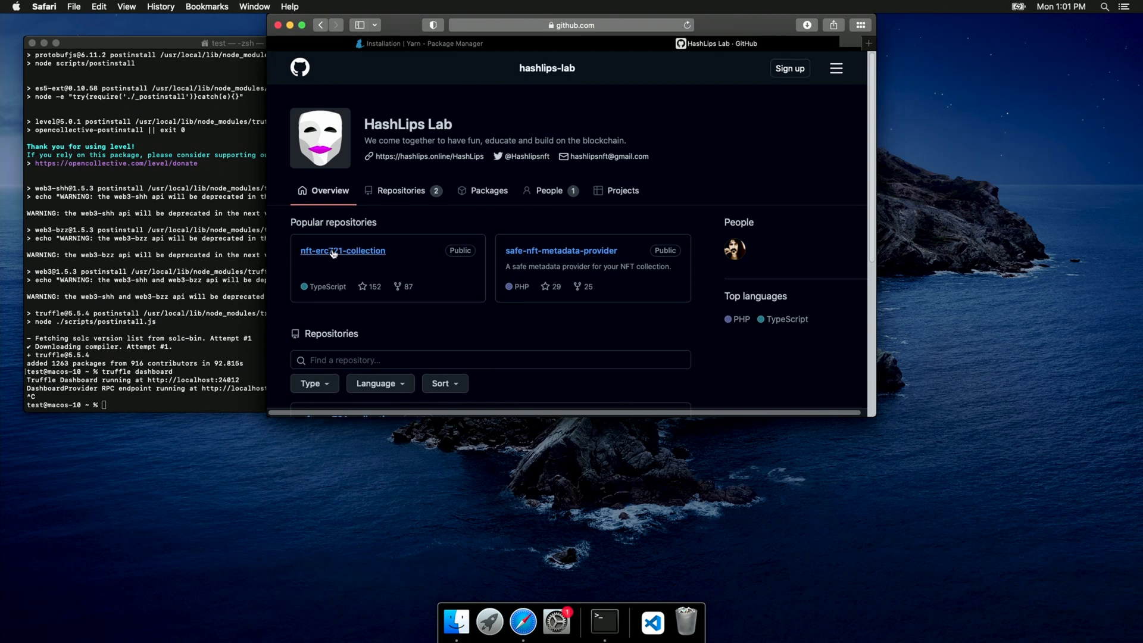
pyautogui.click(342, 250)
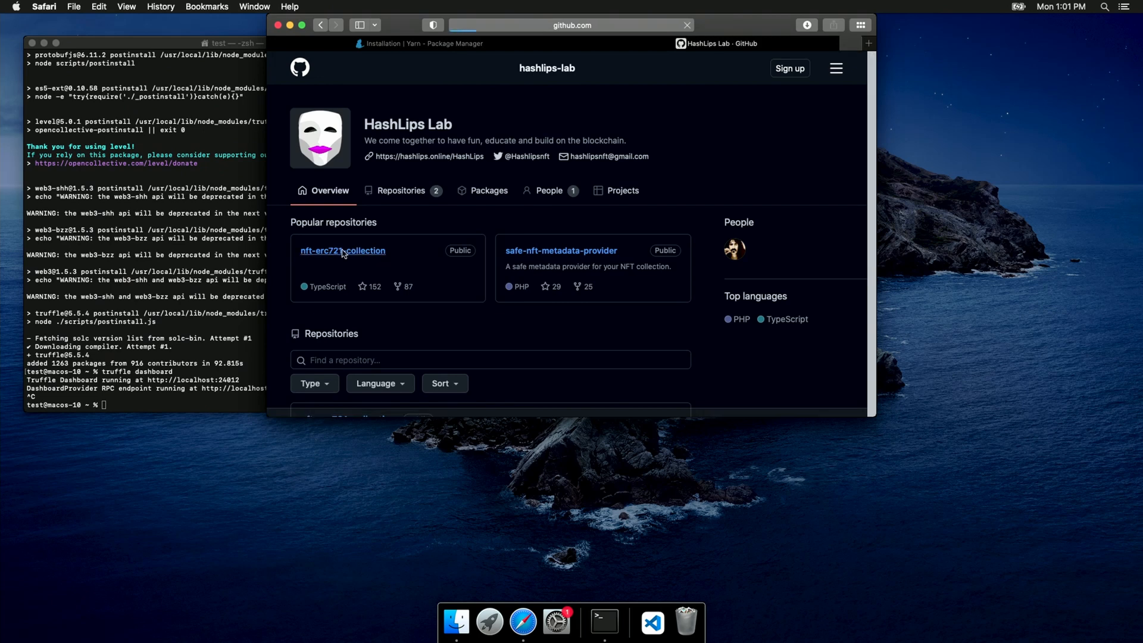
pyautogui.click(343, 250)
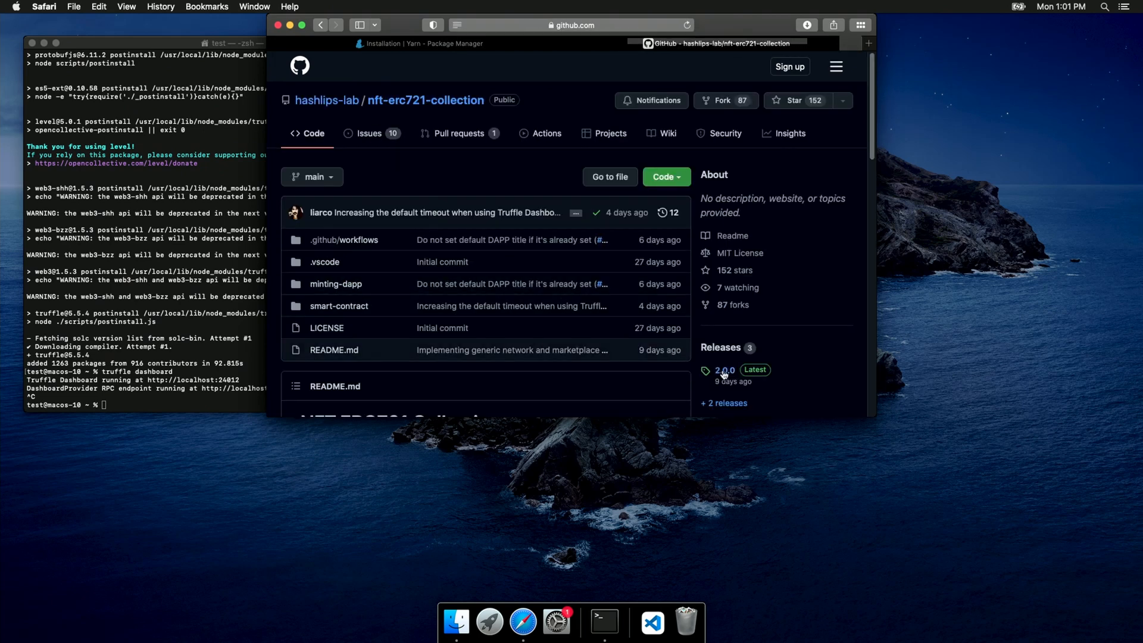
pyautogui.click(721, 370)
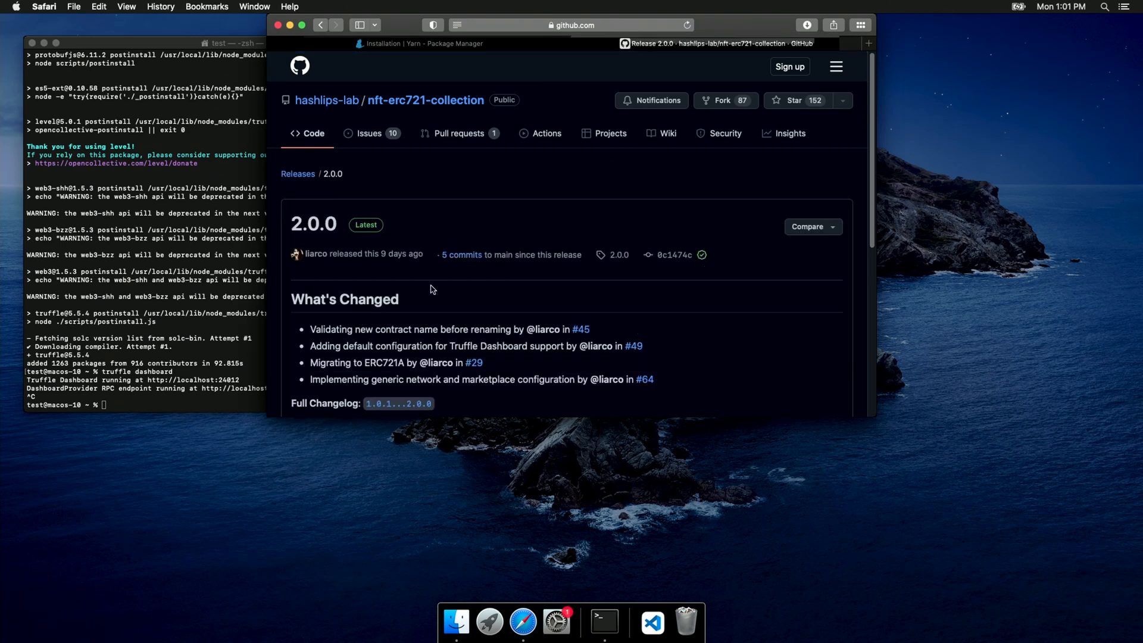
pyautogui.scroll(-3)
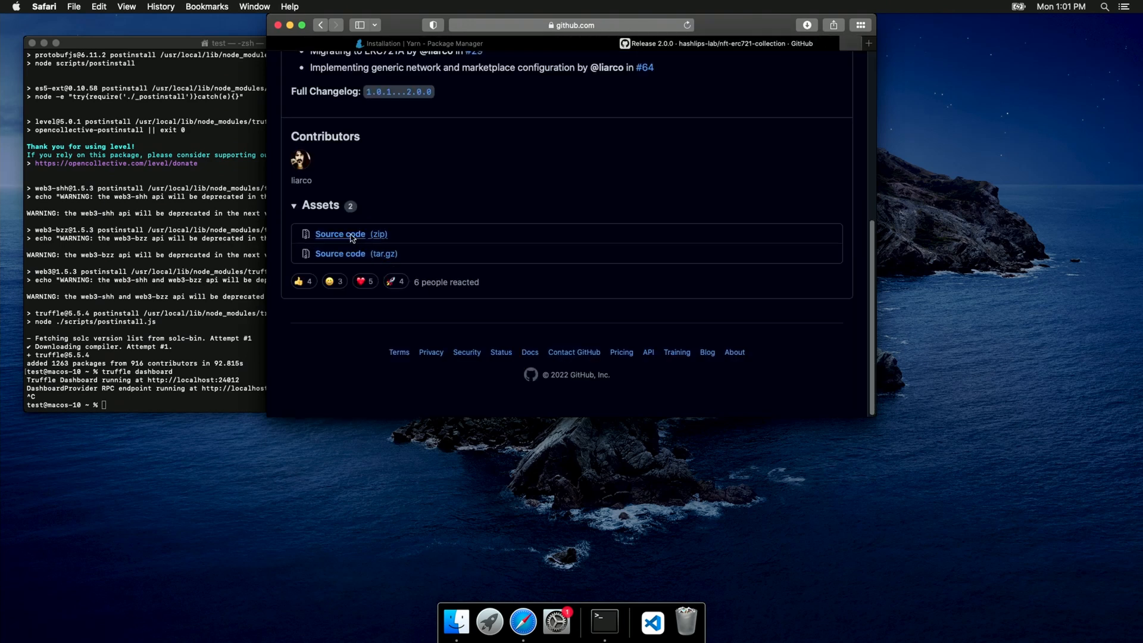
pyautogui.click(350, 234)
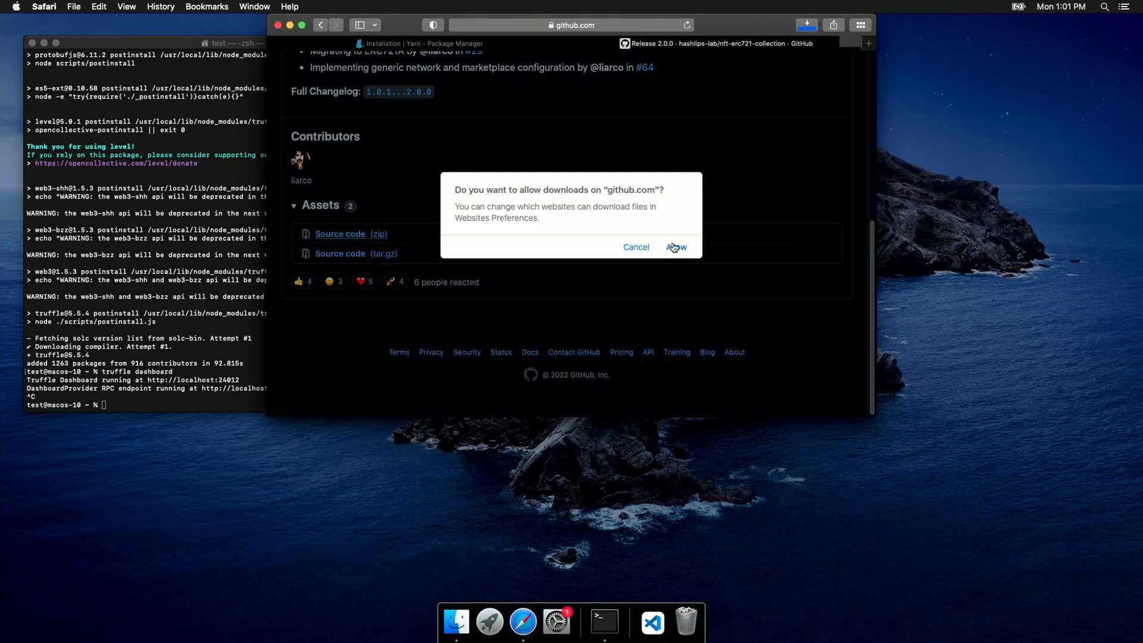
pyautogui.click(676, 247)
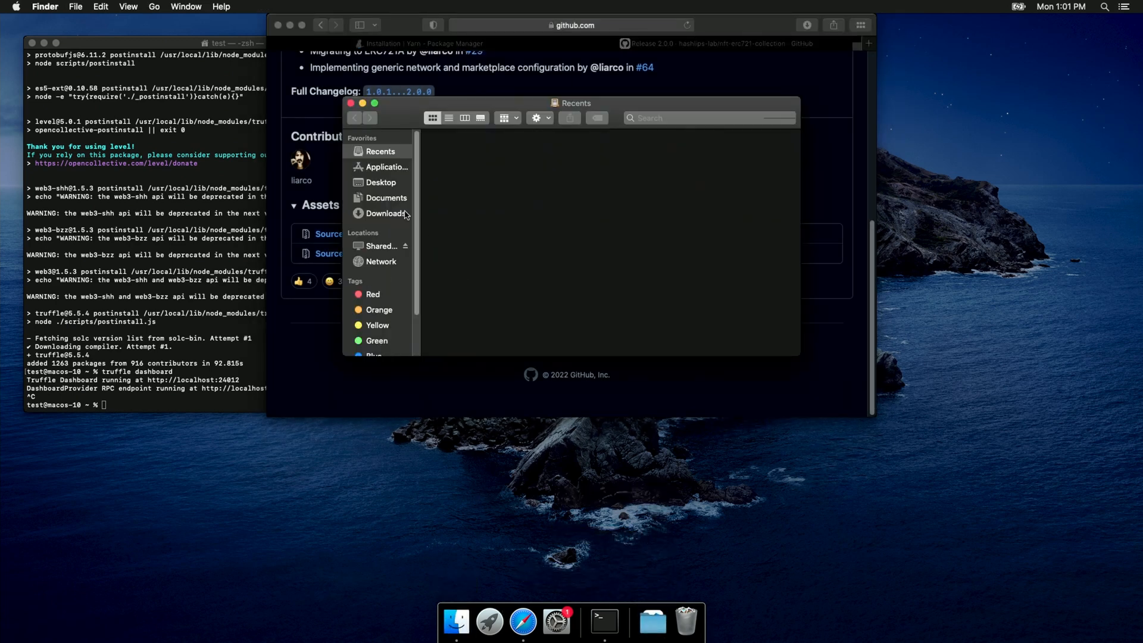
# Show Downloads holding nft-erc721-collection-2.0.0, then launch VS Code and confirm opening it
pyautogui.click(386, 214)
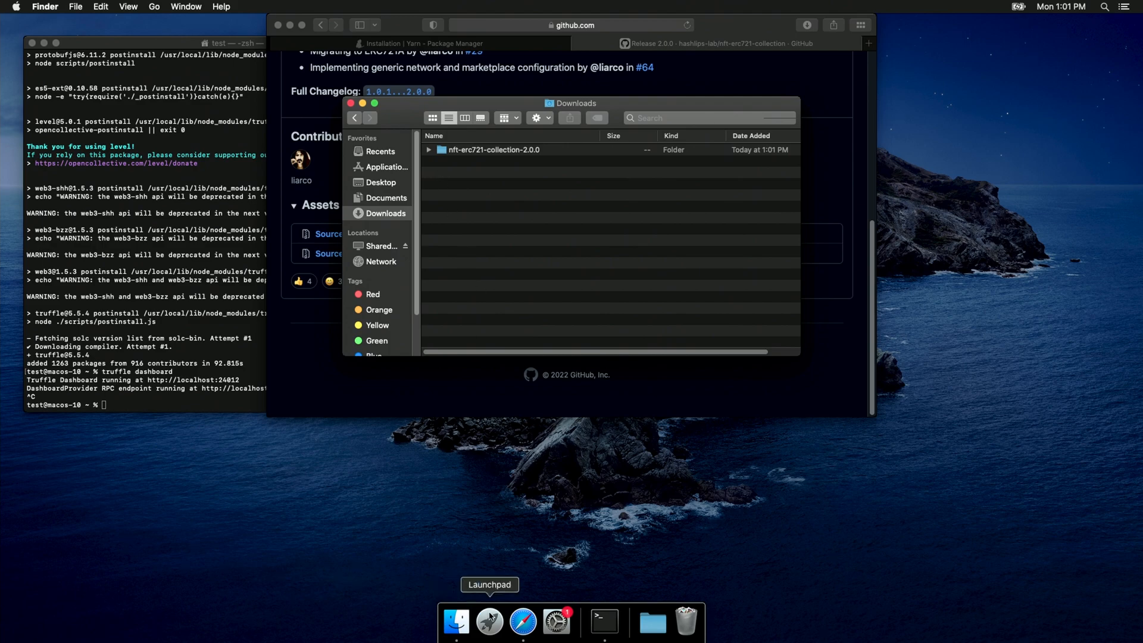
pyautogui.click(489, 620)
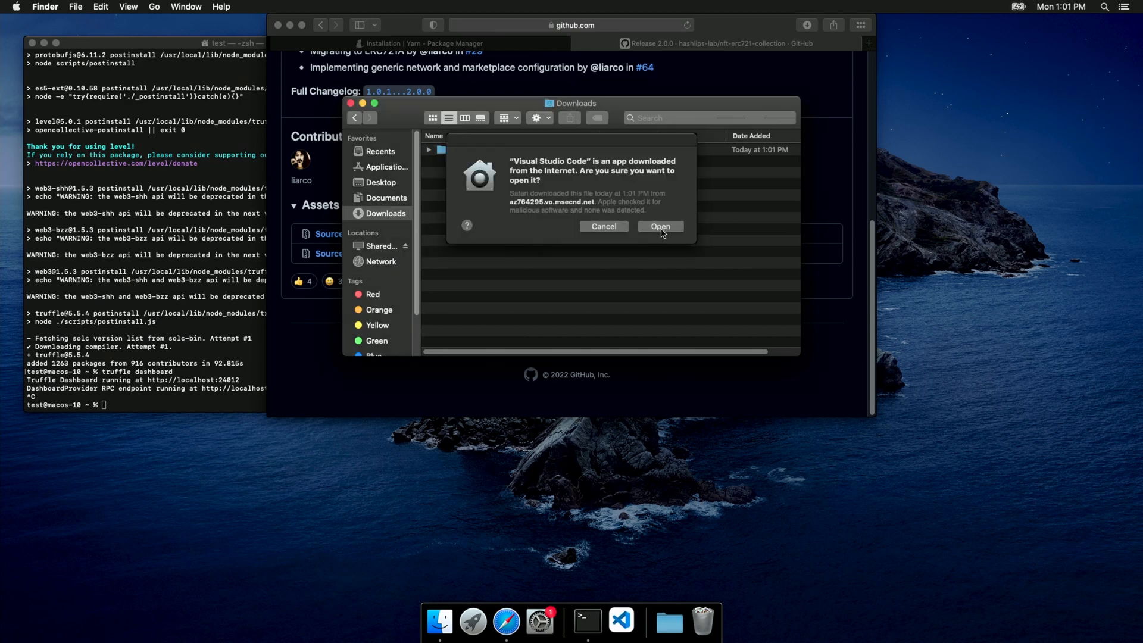
pyautogui.click(658, 227)
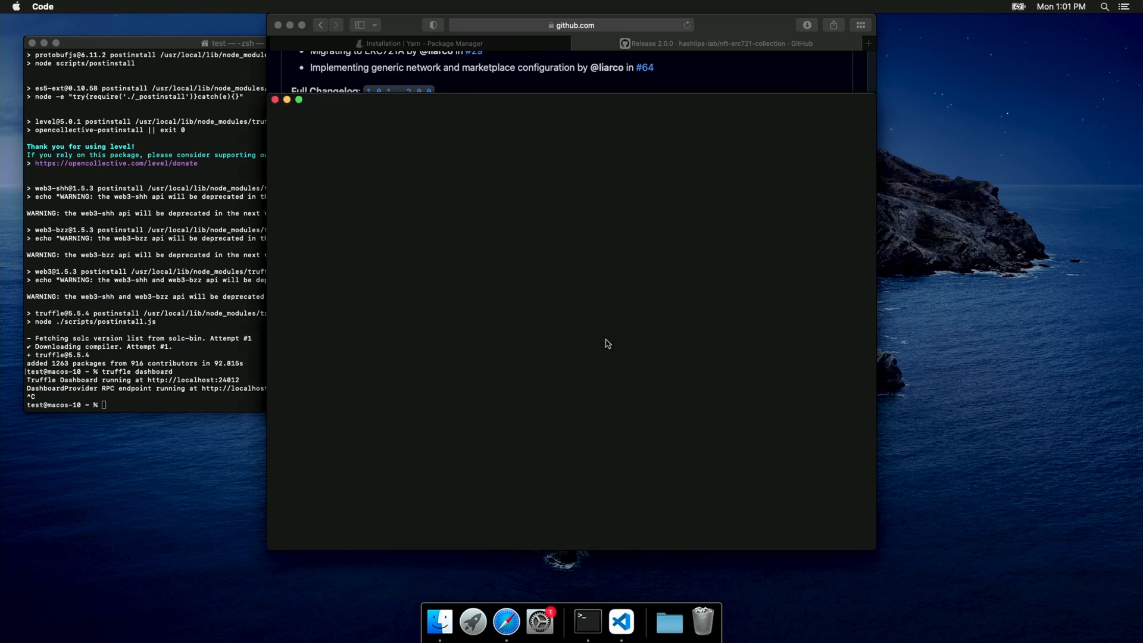
# Leave the welcome walkthrough and install the Juan Blanco 'solidity' extension from Extensions
pyautogui.click(620, 621)
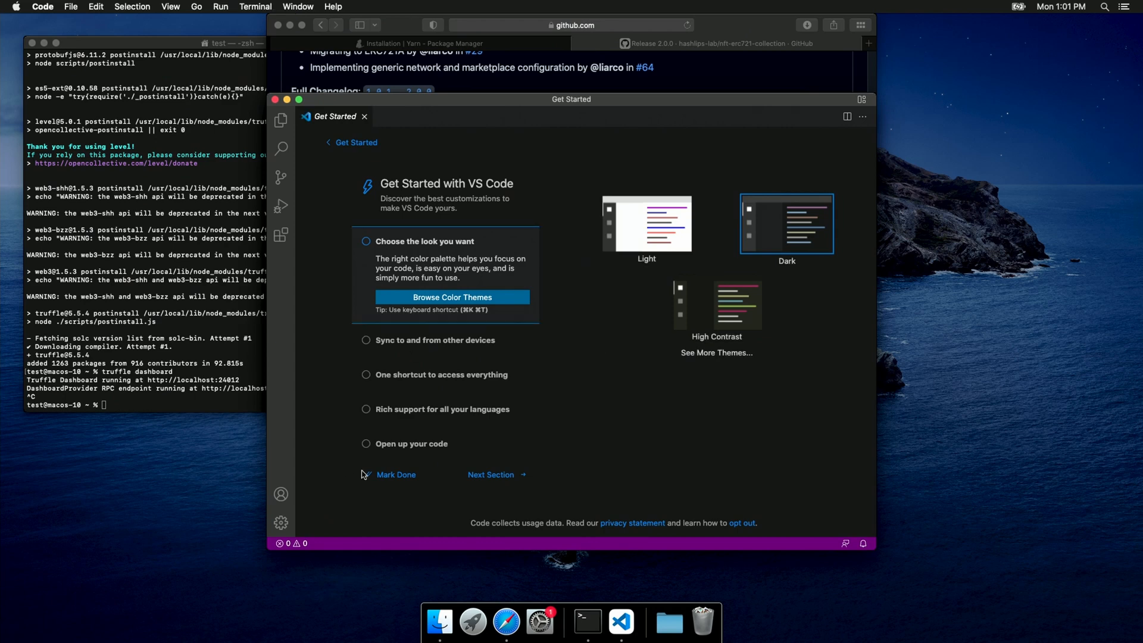
pyautogui.click(396, 474)
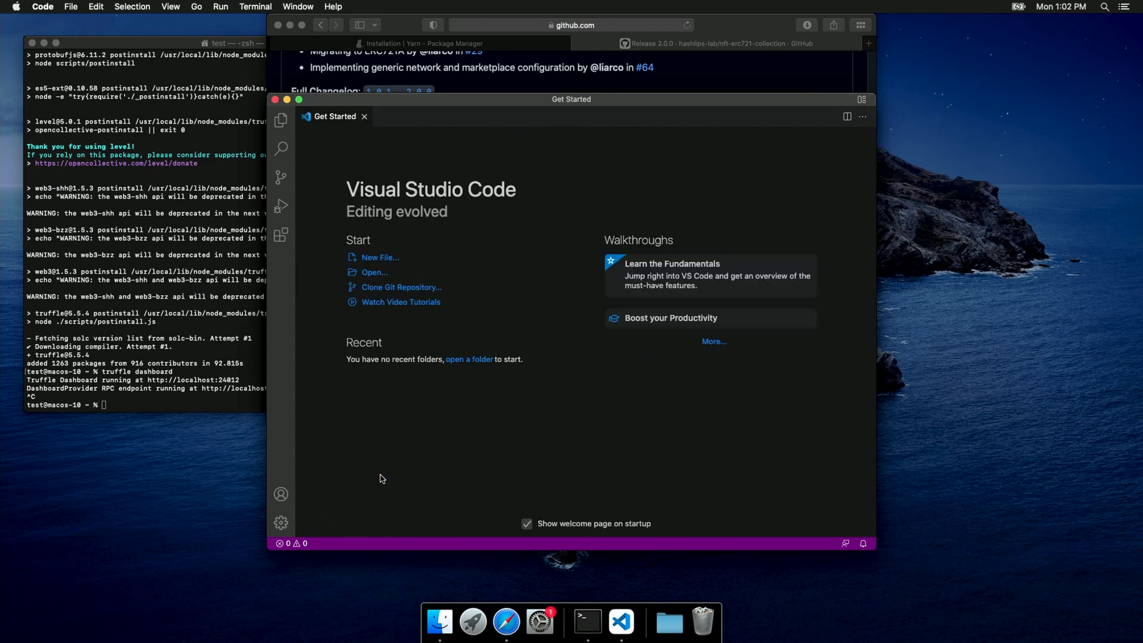
pyautogui.moveTo(280, 234)
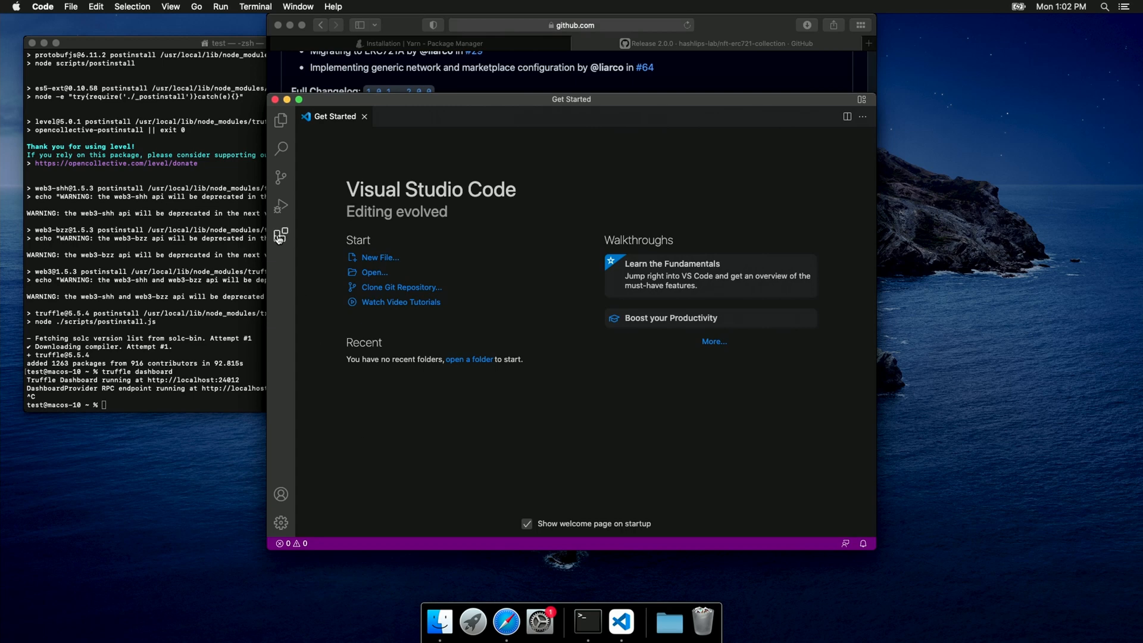
pyautogui.click(280, 235)
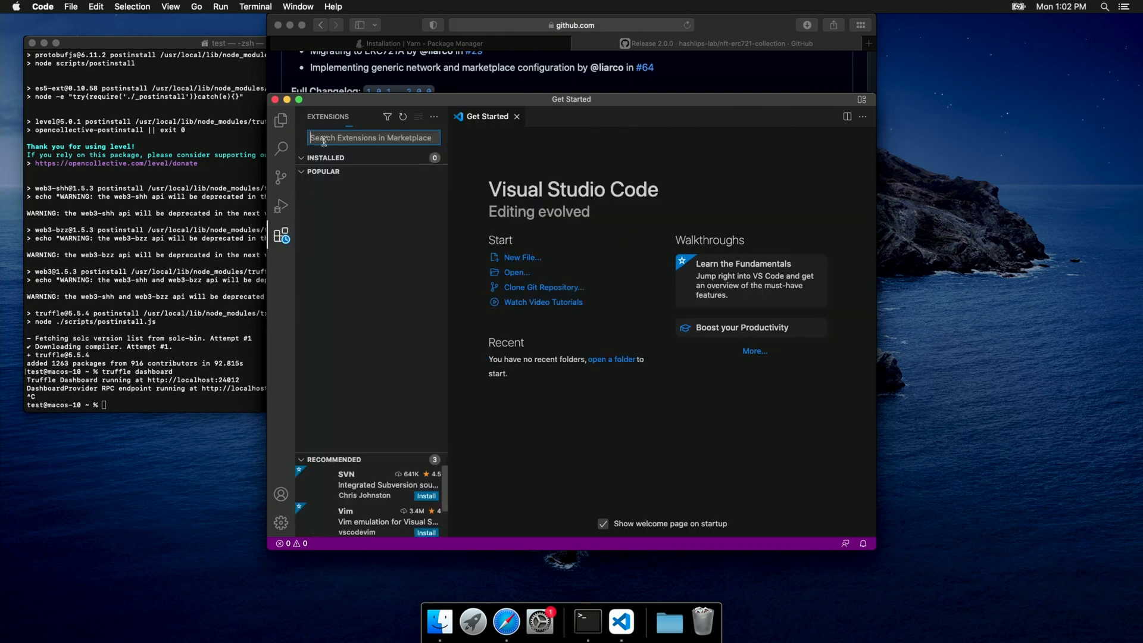
pyautogui.write('s')
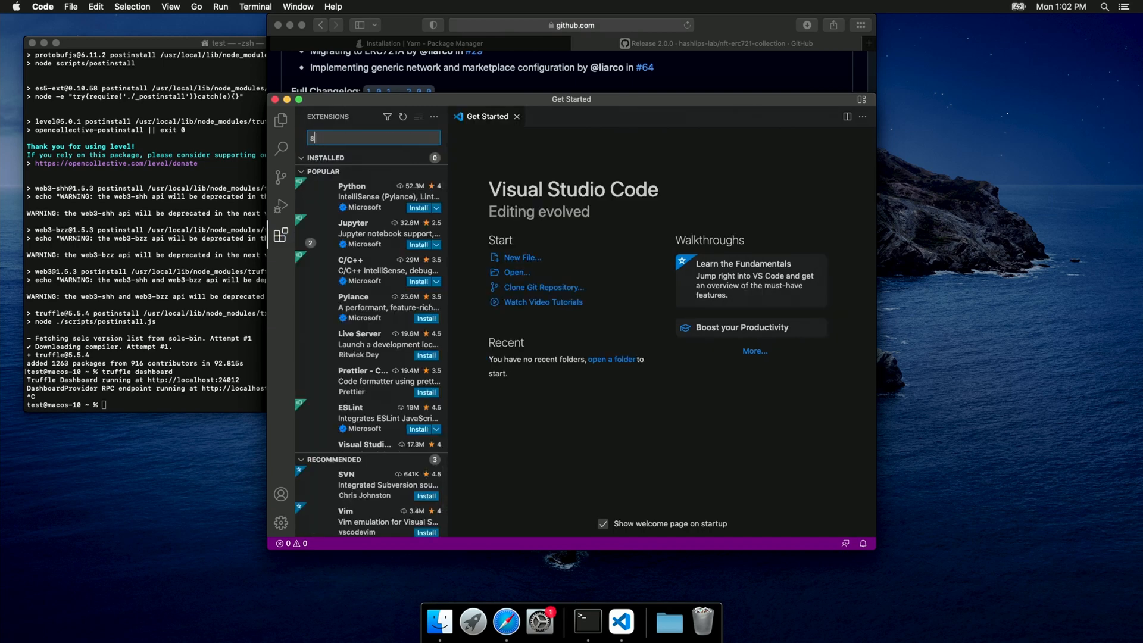
pyautogui.write('olidit')
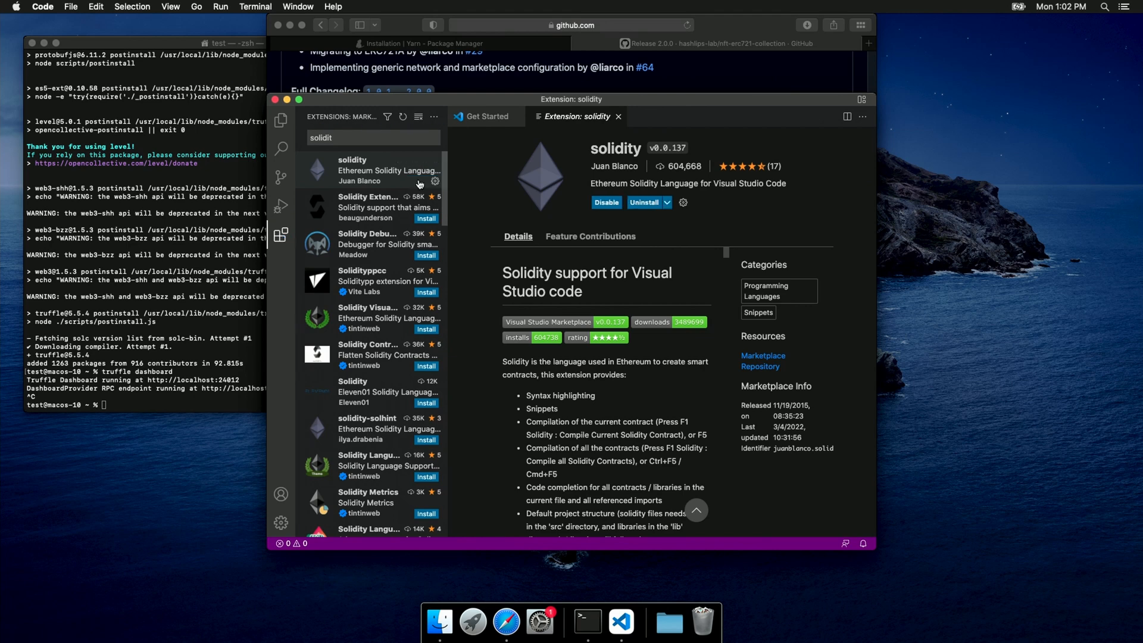
pyautogui.click(71, 6)
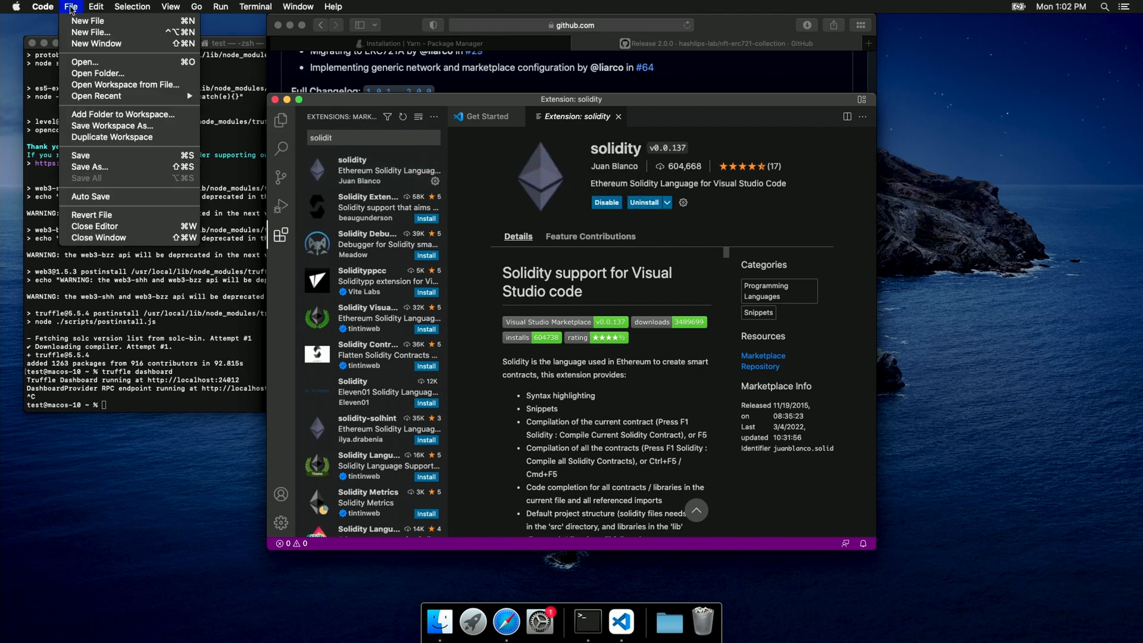
pyautogui.moveTo(97, 73)
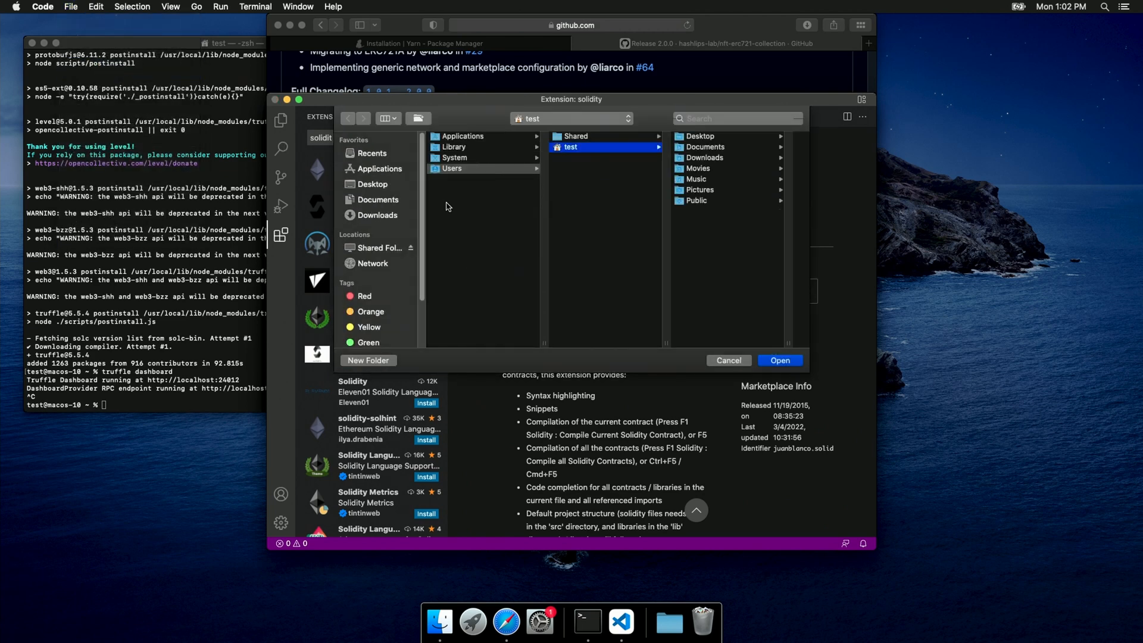
# Open Downloads/nft-erc721-collection-2.0.0 as a trusted workspace, allowing Downloads file access
pyautogui.click(377, 214)
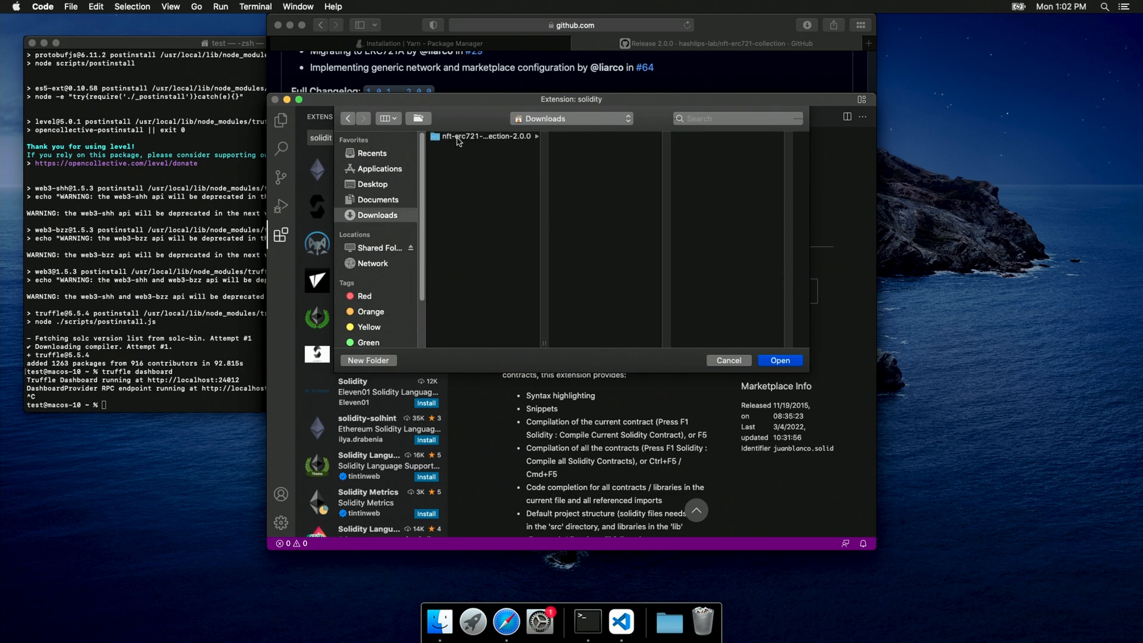
pyautogui.click(480, 136)
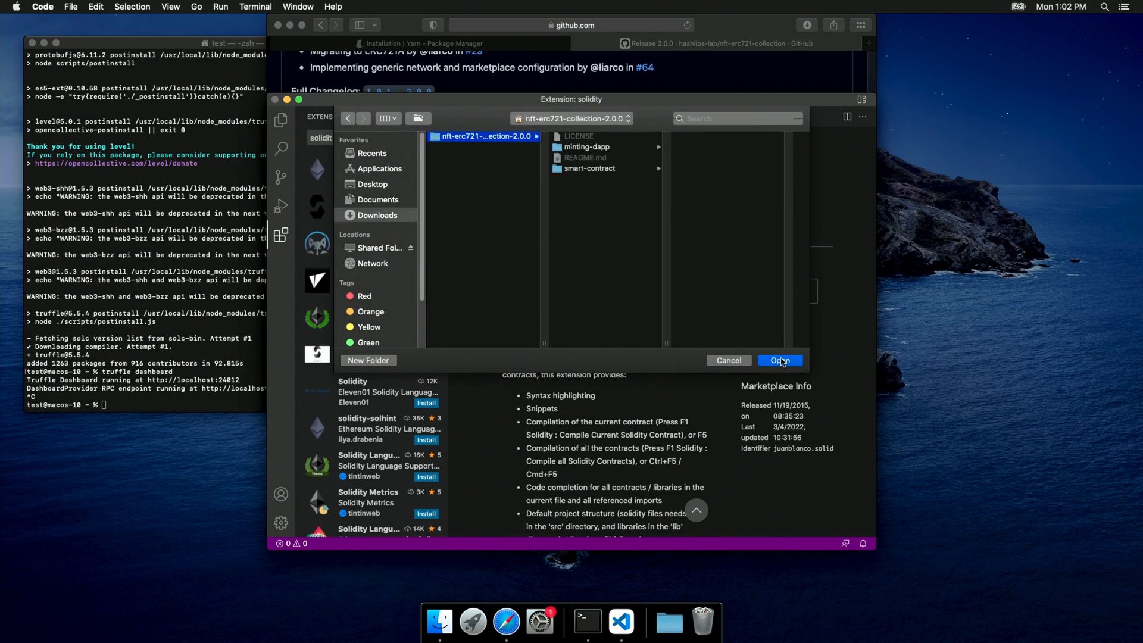
pyautogui.click(779, 361)
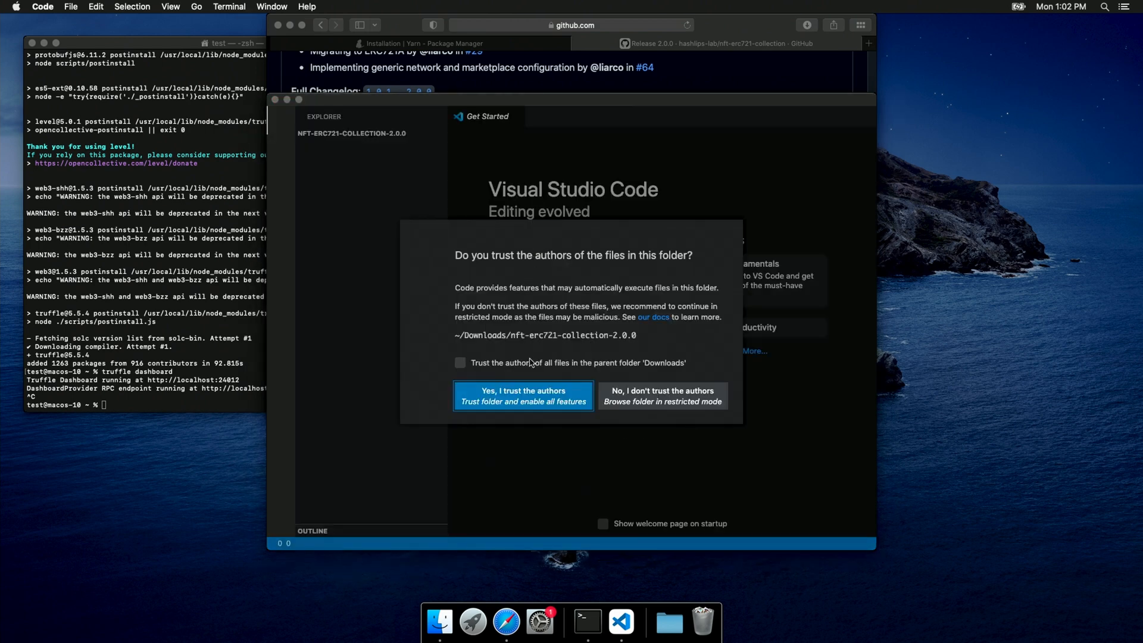
pyautogui.click(523, 394)
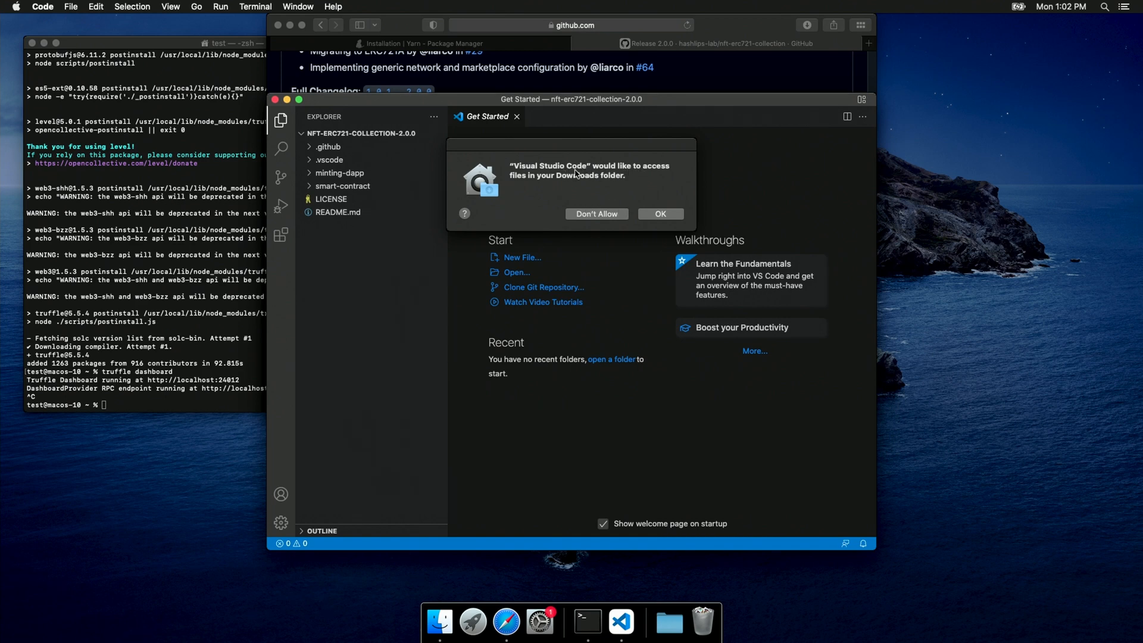
pyautogui.click(658, 213)
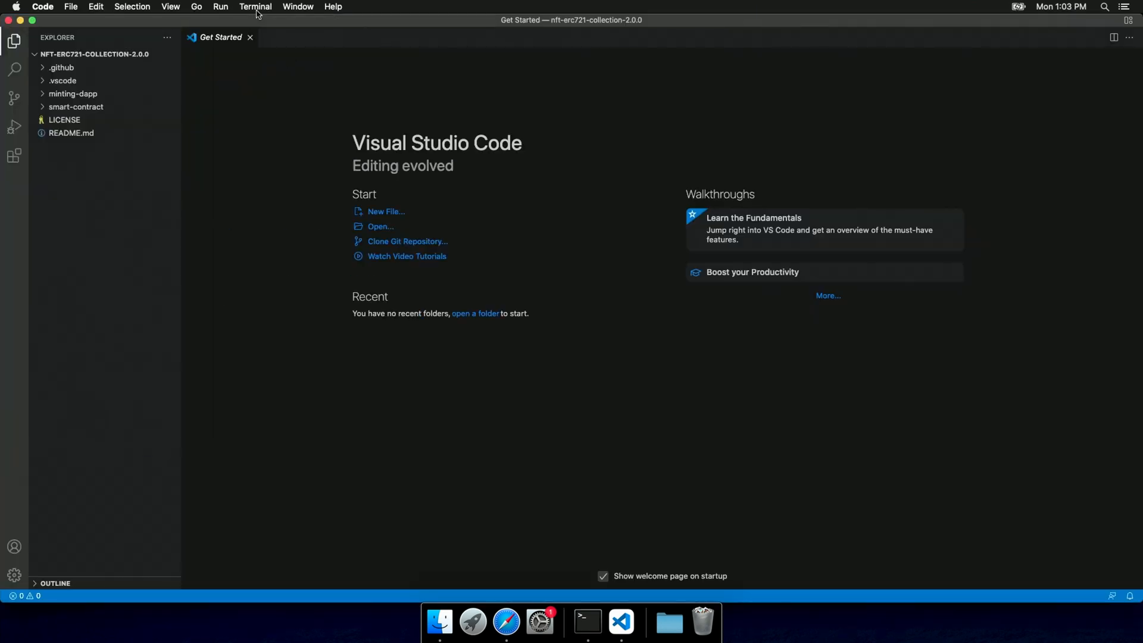
# Open a new integrated terminal and enter 'cd smart-contract' to install dependencies with yarn
pyautogui.click(254, 7)
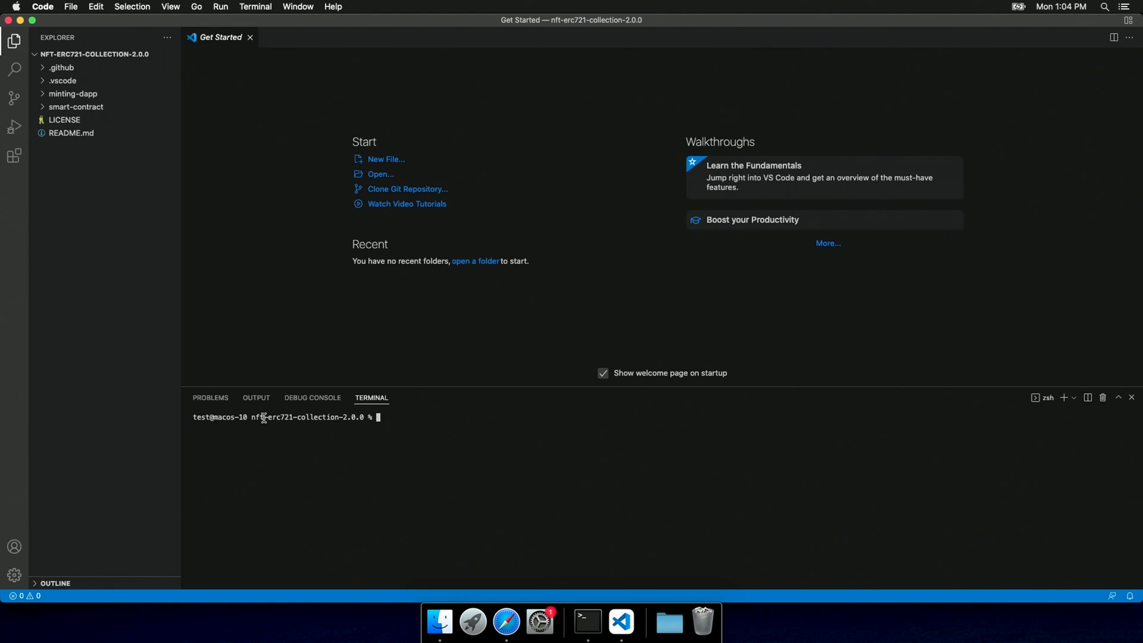
pyautogui.moveTo(1004, 425)
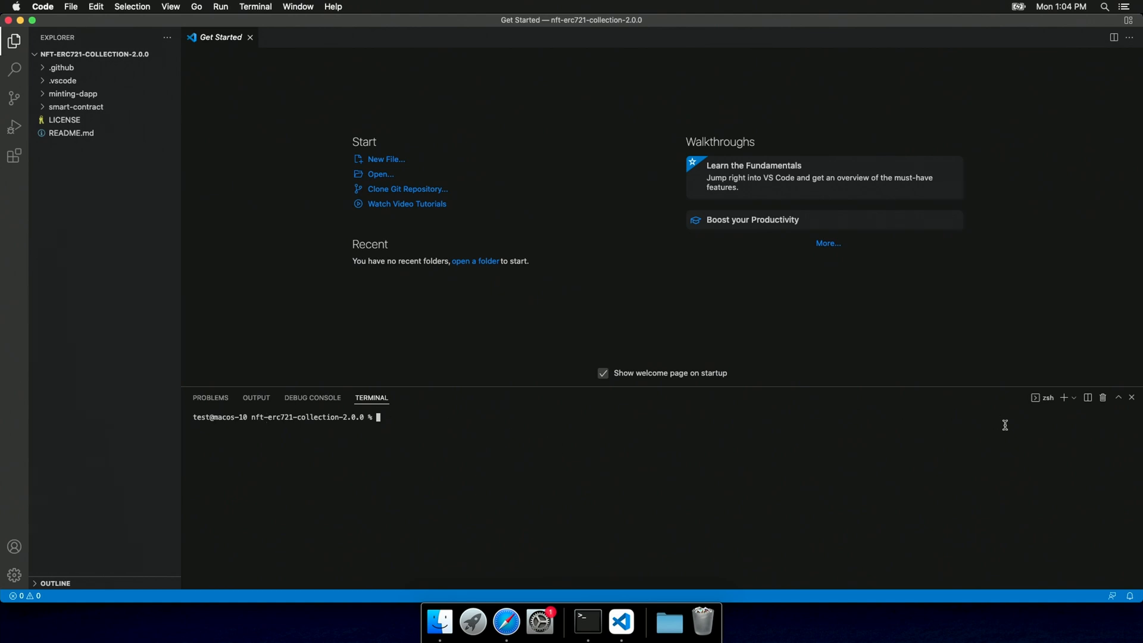
pyautogui.moveTo(554, 461)
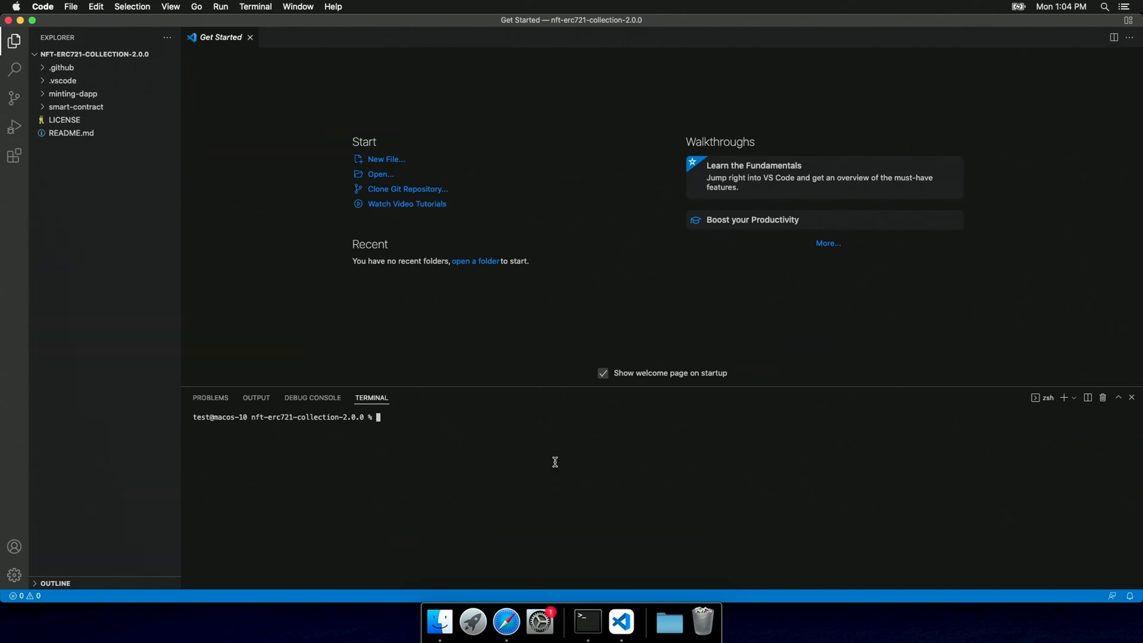
pyautogui.write('cd smart-contract')
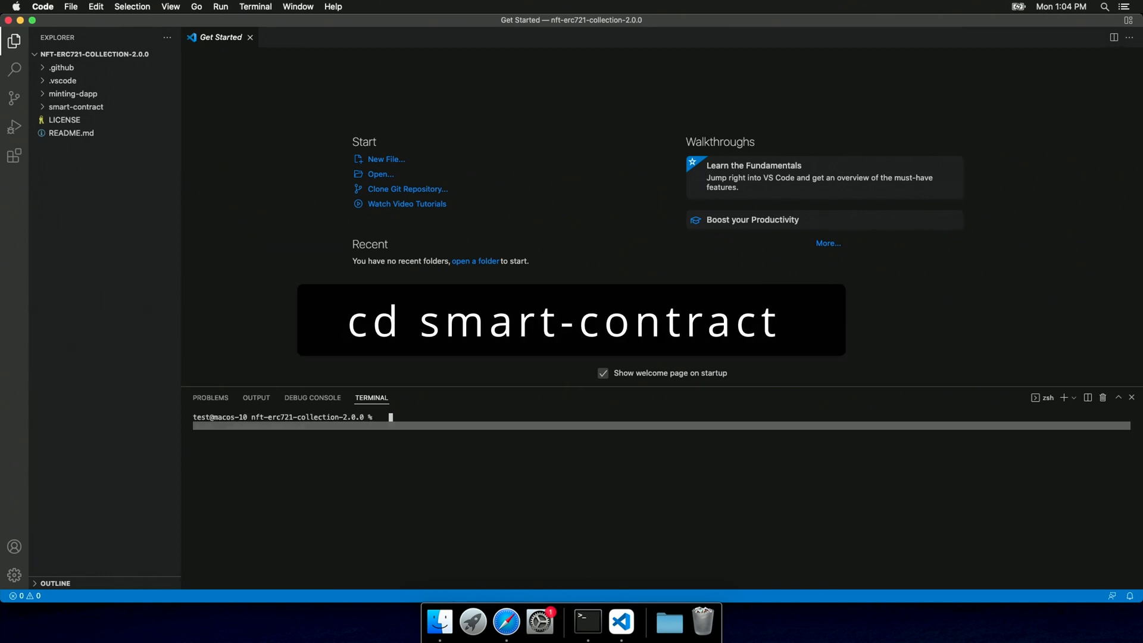
pyautogui.write('cd smart-contract')
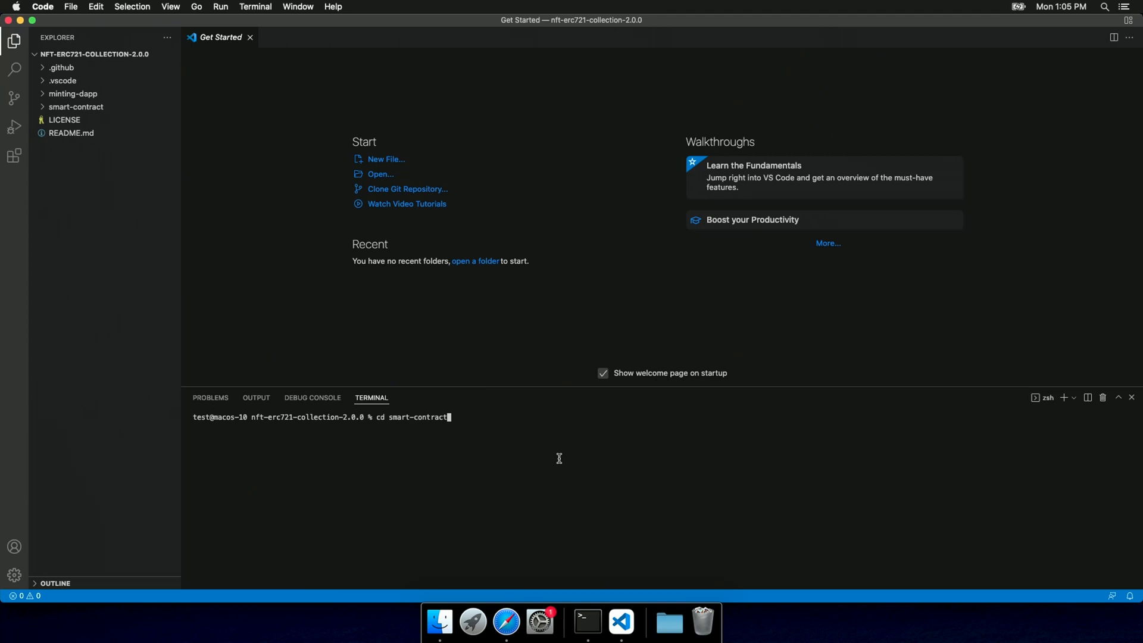
pyautogui.moveTo(416, 425)
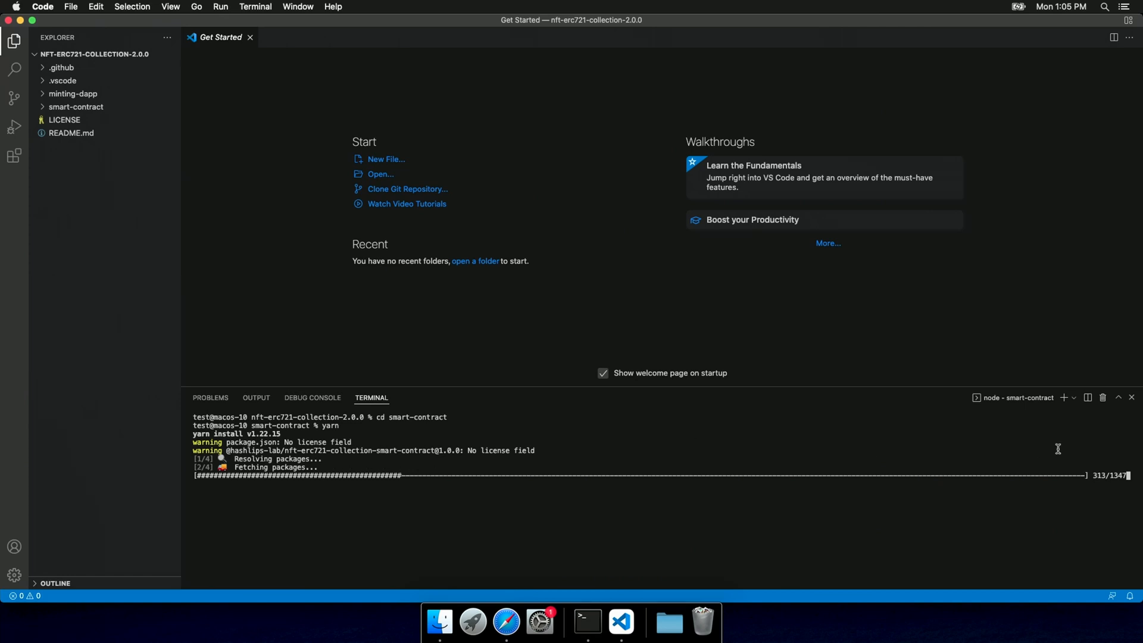
# Split the terminal and run 'cd minting-dapp' and 'yarn' in the new pane
pyautogui.click(1063, 397)
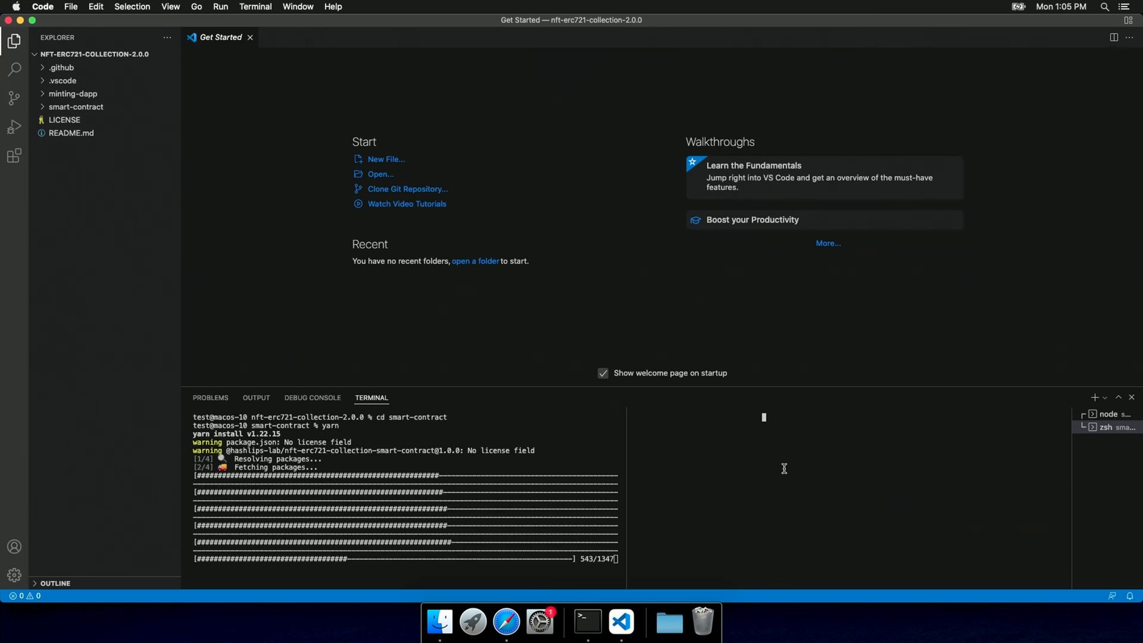
pyautogui.write('c')
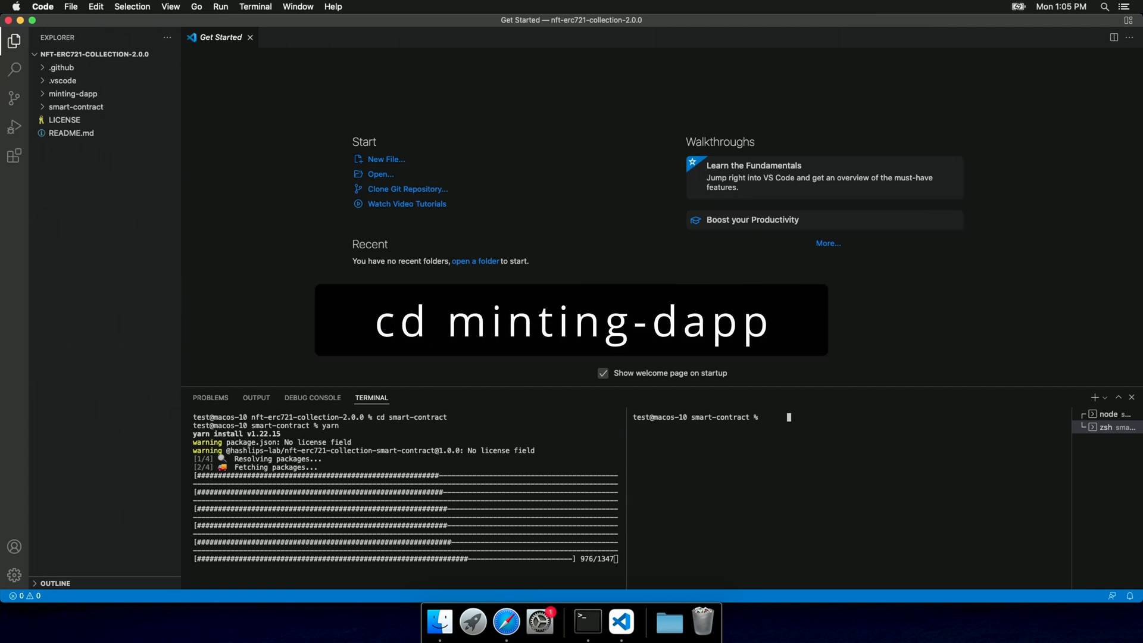
pyautogui.write('cd min')
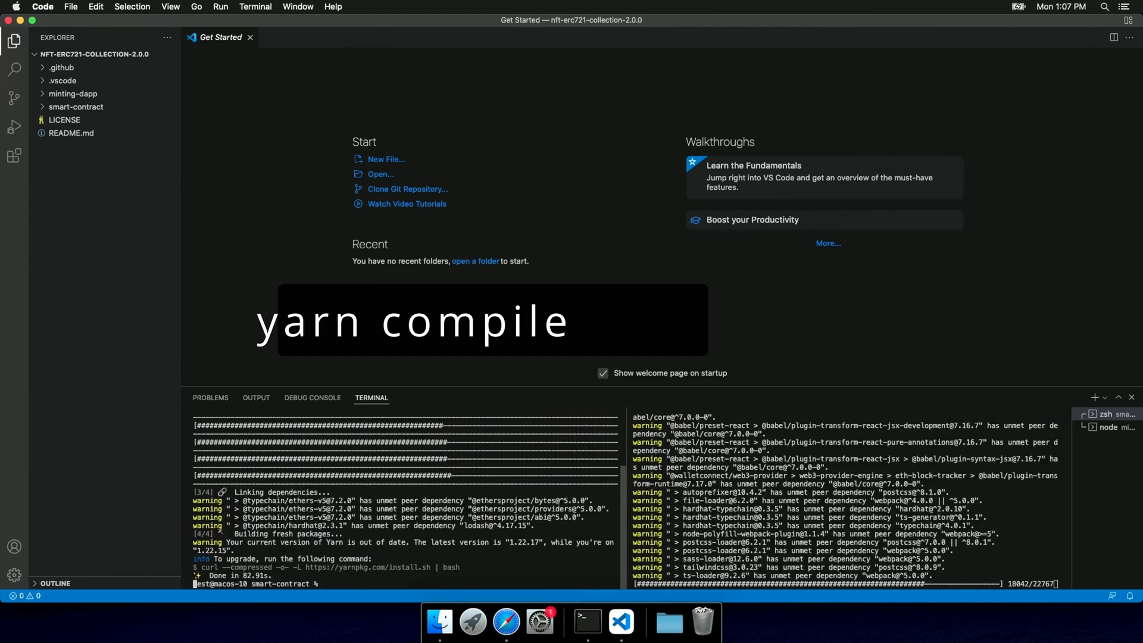
# Run 'yarn compile' in the smart-contract terminal, compiling 14 Solidity files
pyautogui.write('yarn compile')
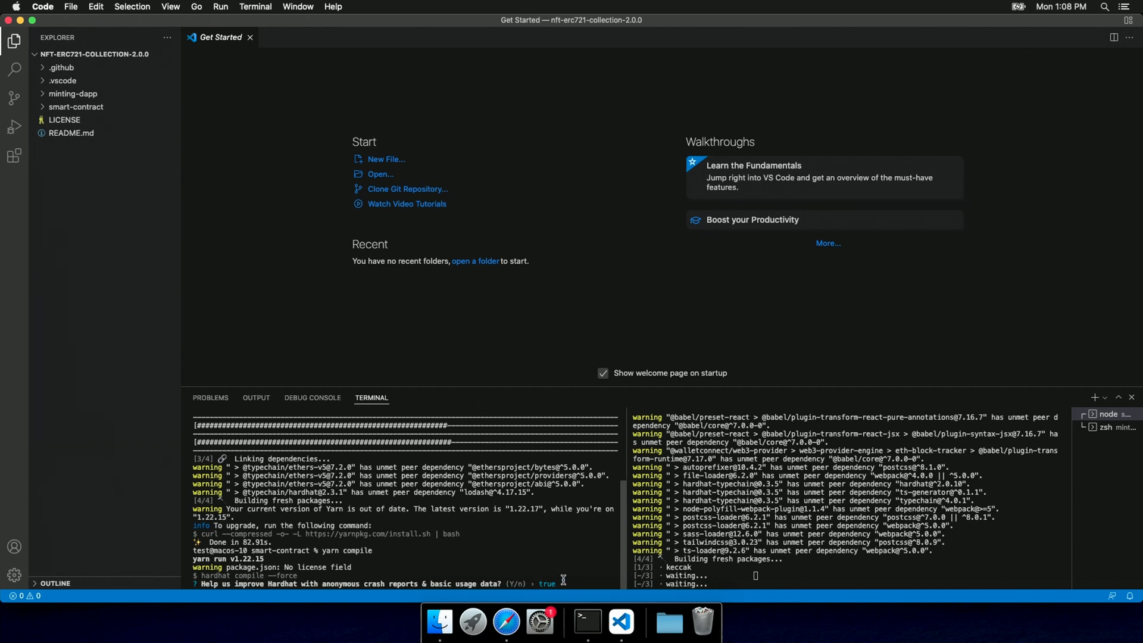
pyautogui.scroll(-3)
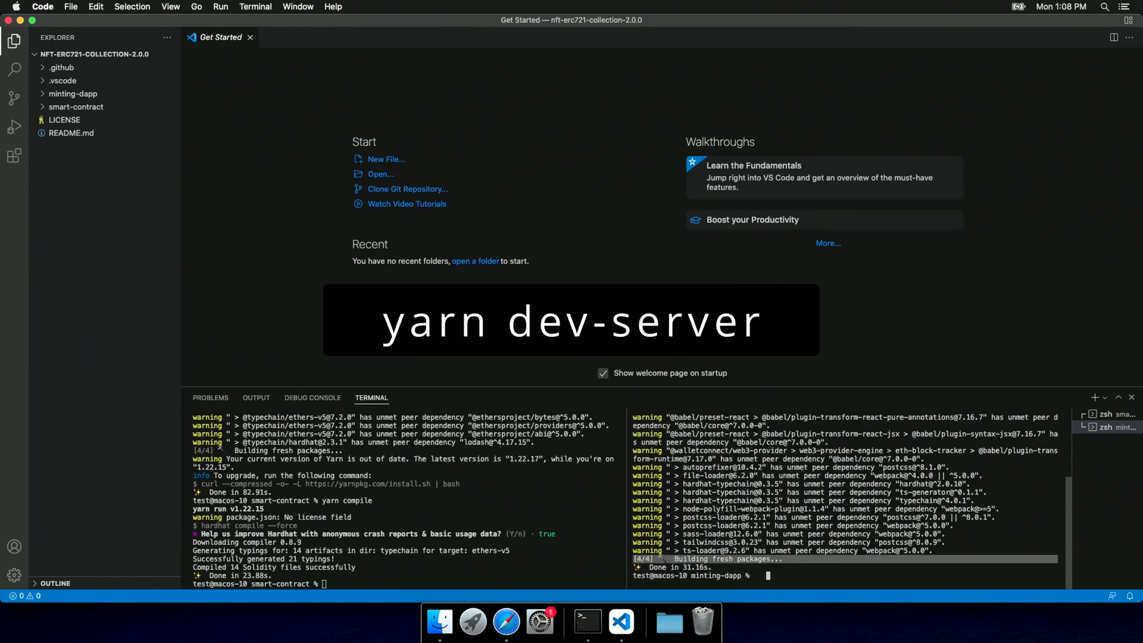
# Run 'yarn dev-server' in the minting-dapp terminal and allow terminal-notifier notifications
pyautogui.write('yarn dev-server')
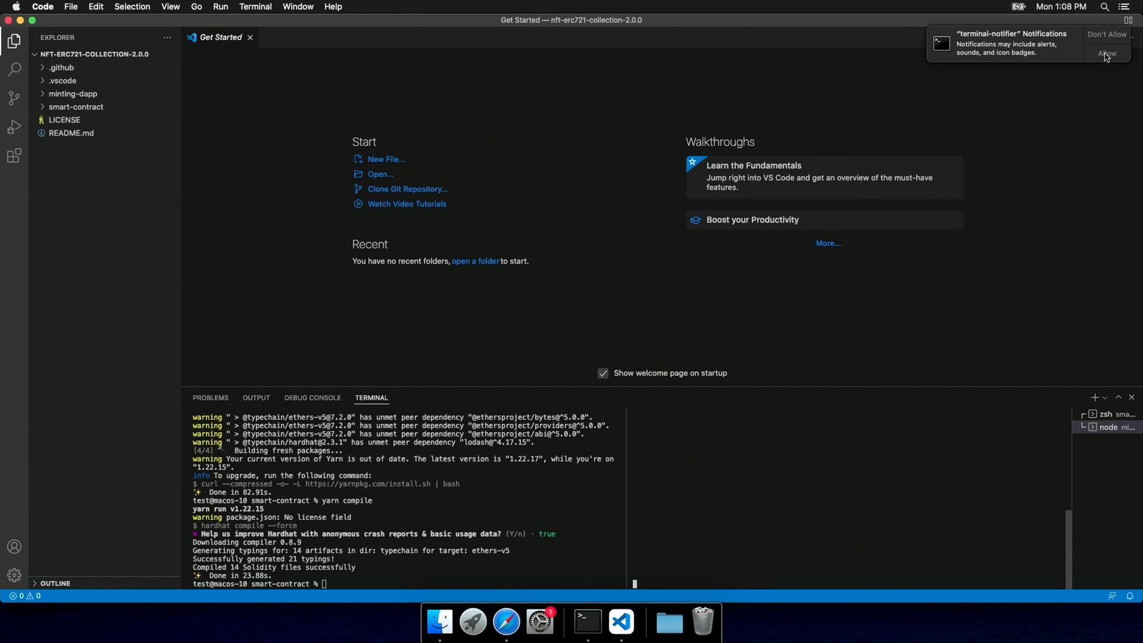
pyautogui.click(1106, 54)
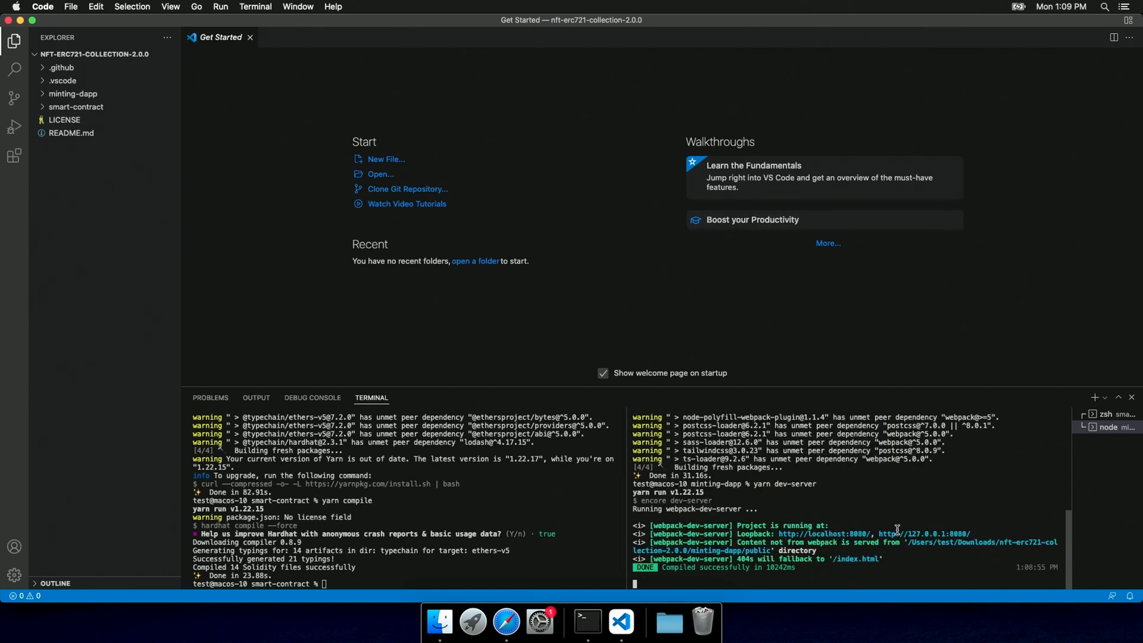
pyautogui.moveTo(907, 533)
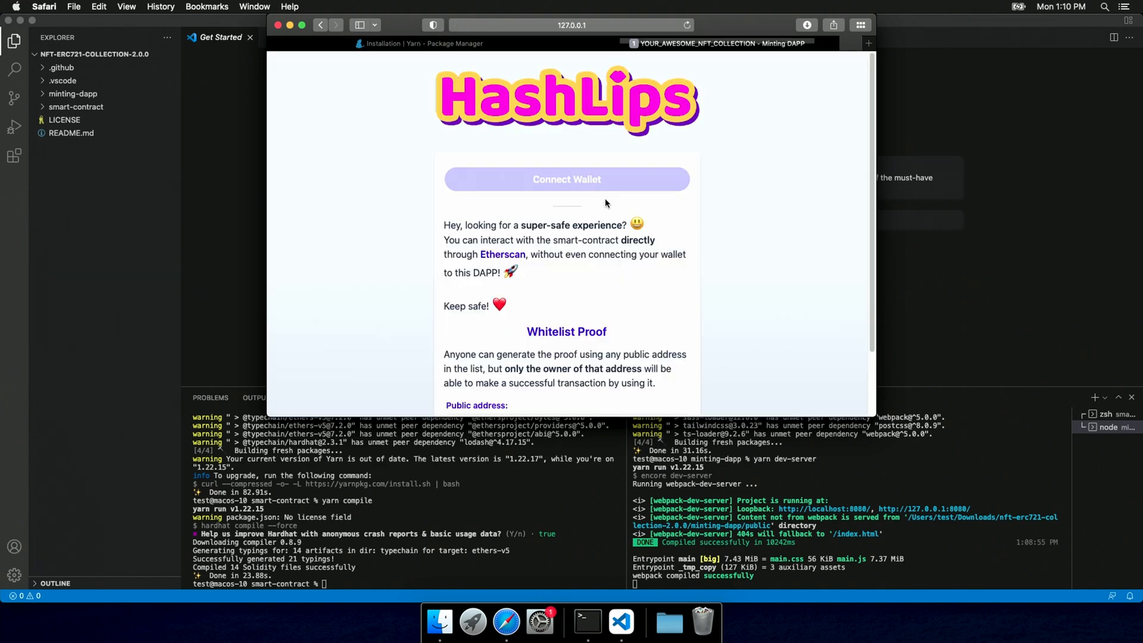
# View the HashLips dapp at 127.0.0.1:8080 and close the MetaMask-not-detected error
pyautogui.scroll(-3)
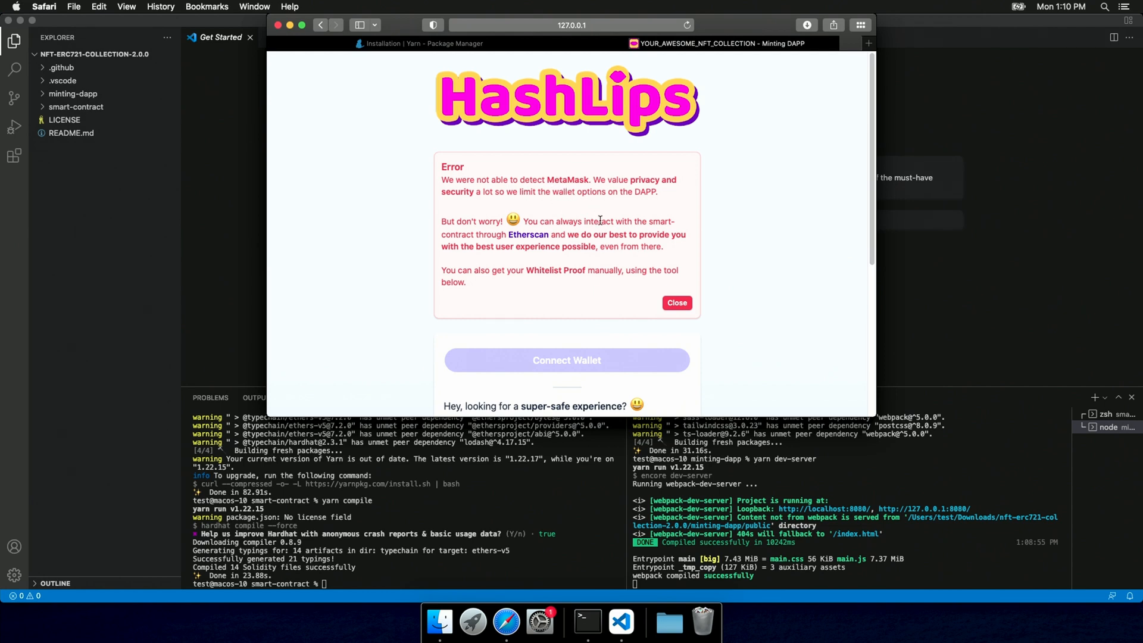
pyautogui.click(675, 303)
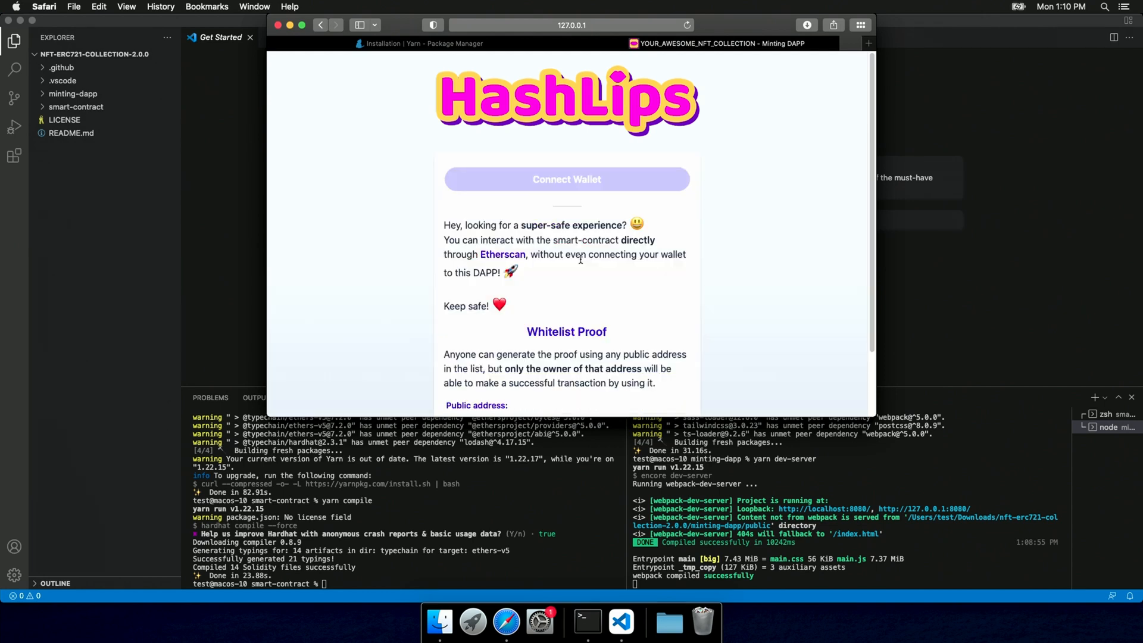